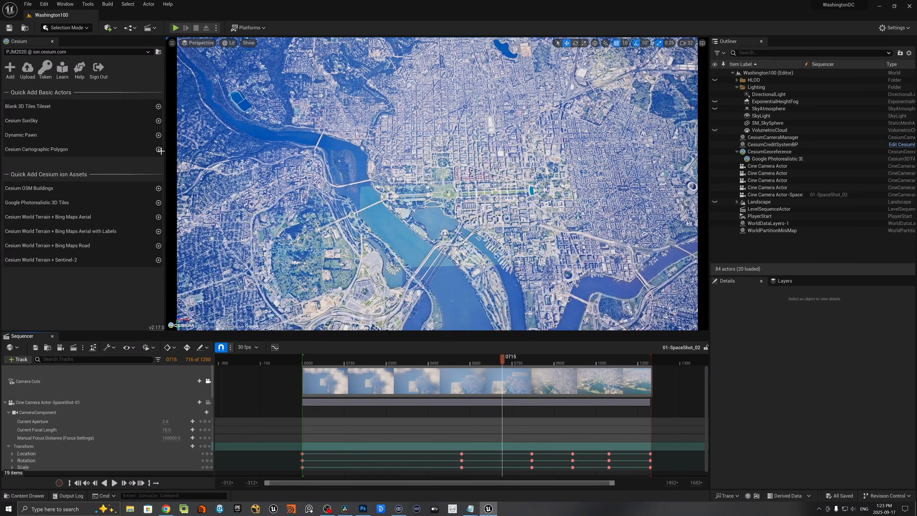
{"action": "mouse_move", "coordinate": [22, 120]}
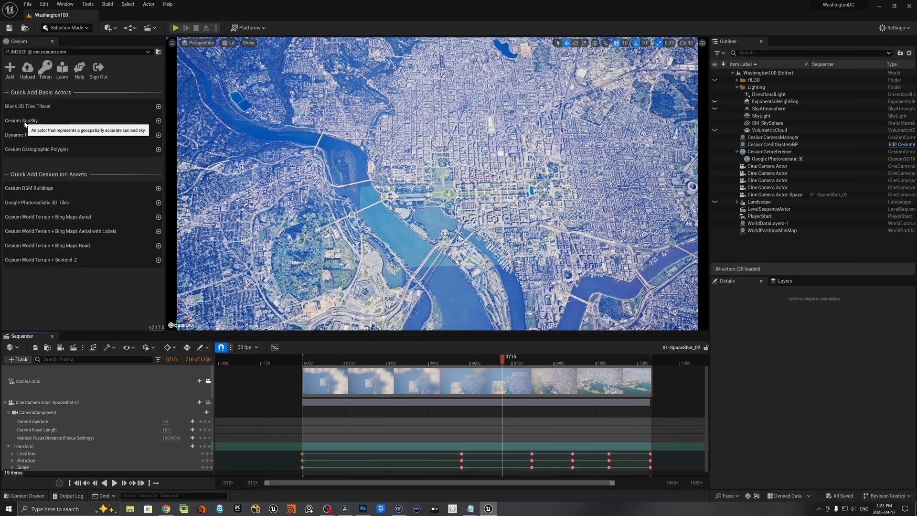
{"action": "mouse_move", "coordinate": [158, 122]}
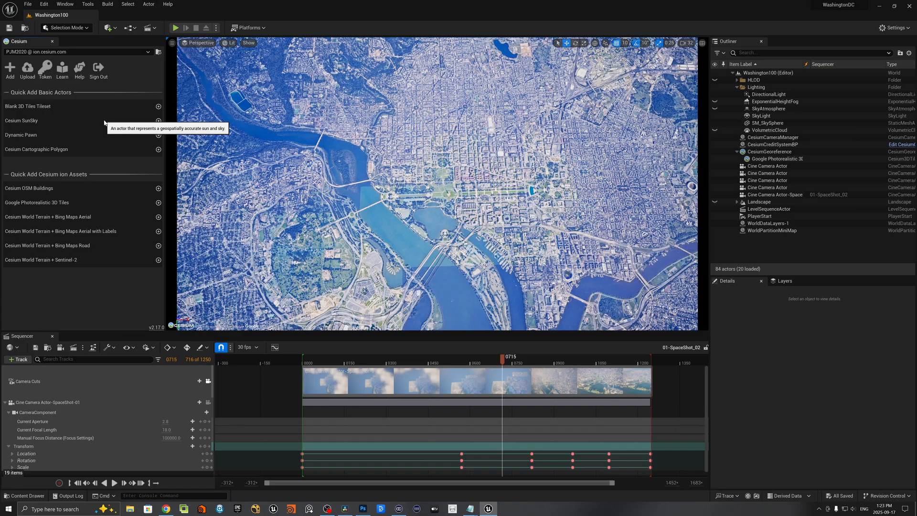
{"action": "mouse_move", "coordinate": [78, 123]}
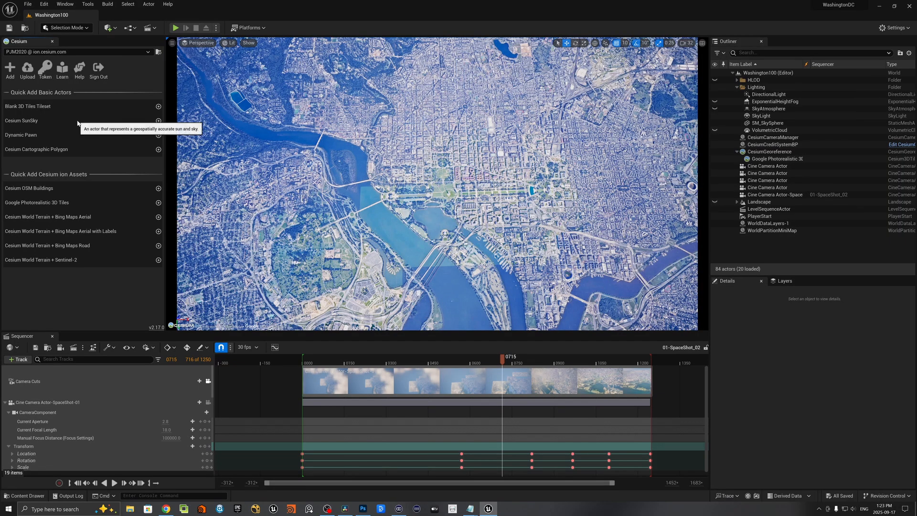
{"action": "mouse_move", "coordinate": [96, 139]}
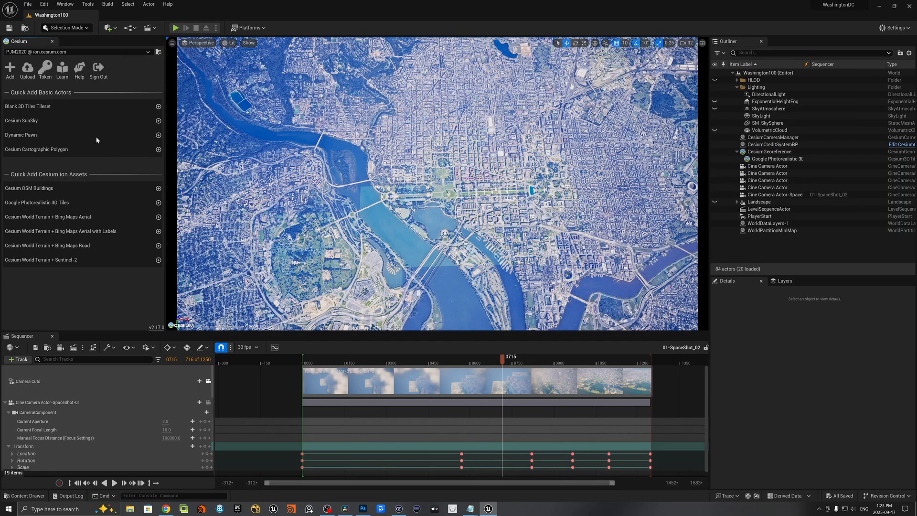
{"action": "mouse_move", "coordinate": [287, 7]}
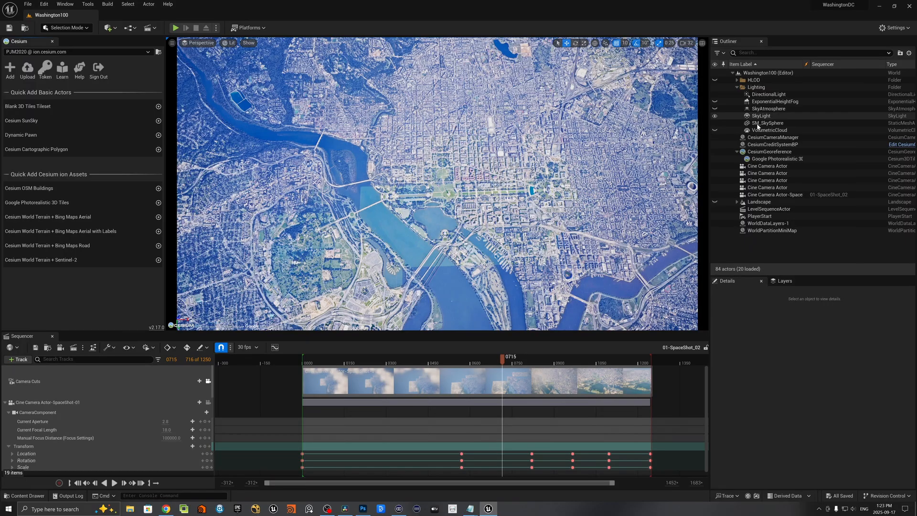
{"action": "mouse_move", "coordinate": [760, 97]}
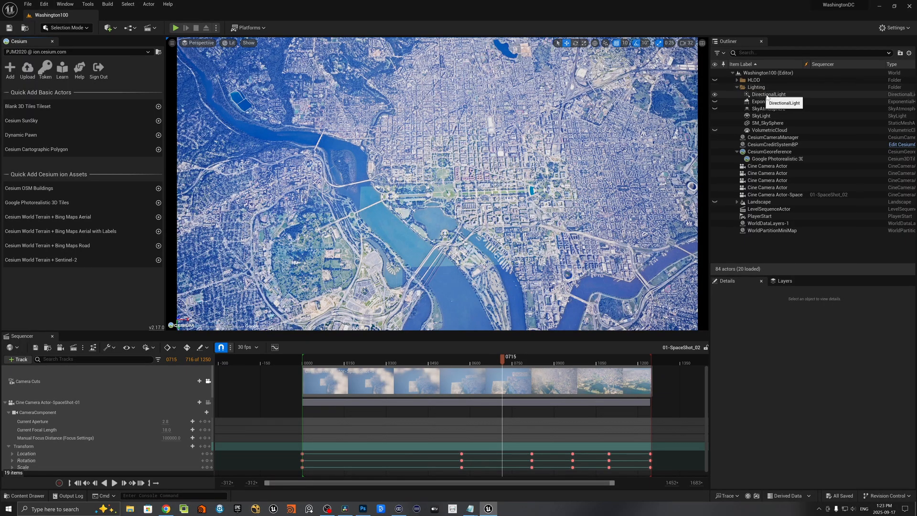
{"action": "mouse_move", "coordinate": [767, 109]}
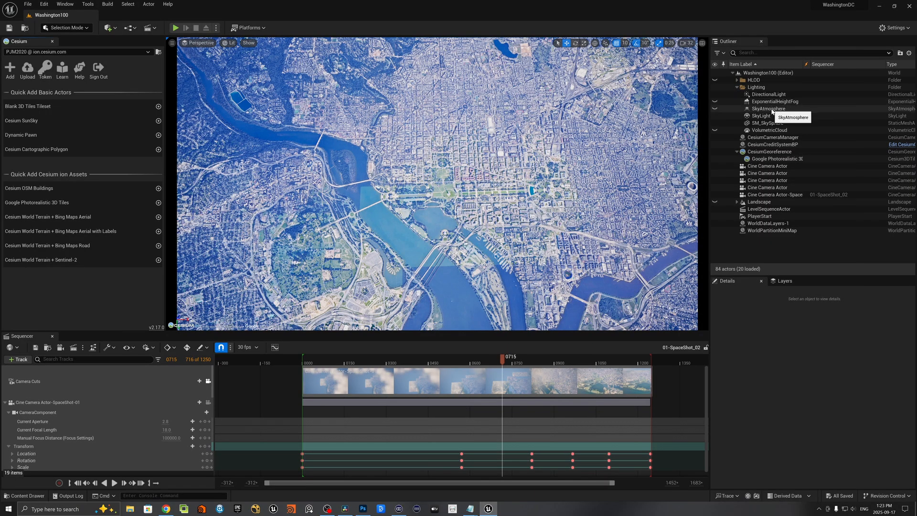
{"action": "mouse_move", "coordinate": [767, 130]}
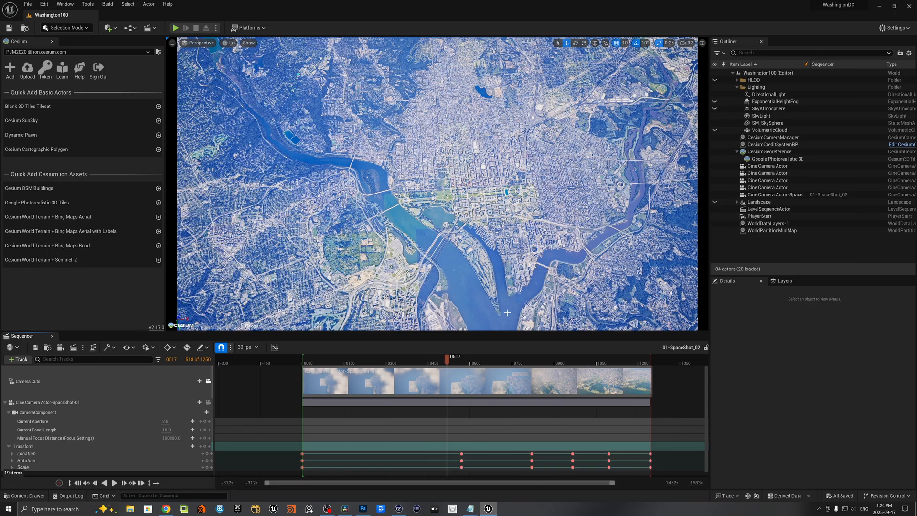
{"action": "mouse_move", "coordinate": [331, 363]}
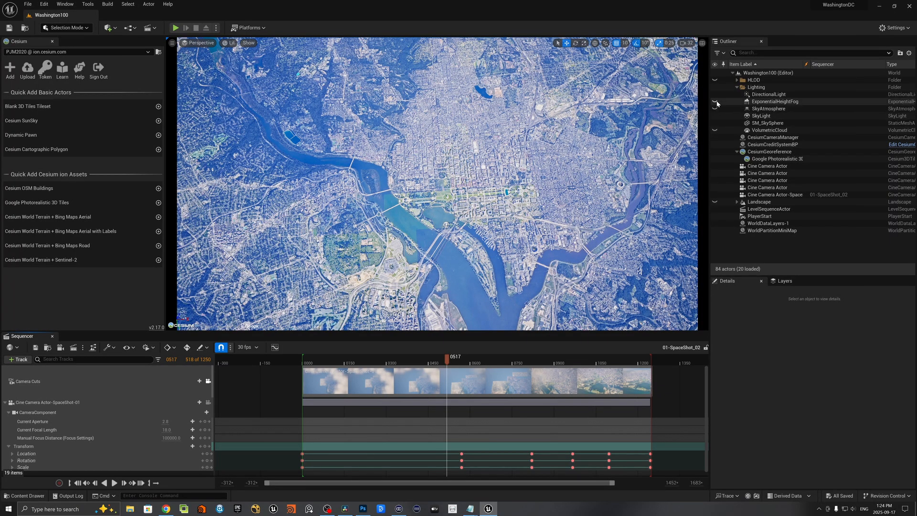
- Unhide ExponentialHeightFog and SkyAtmosphere in the Outliner to restore the high-altitude haze
{"action": "left_click", "coordinate": [714, 103]}
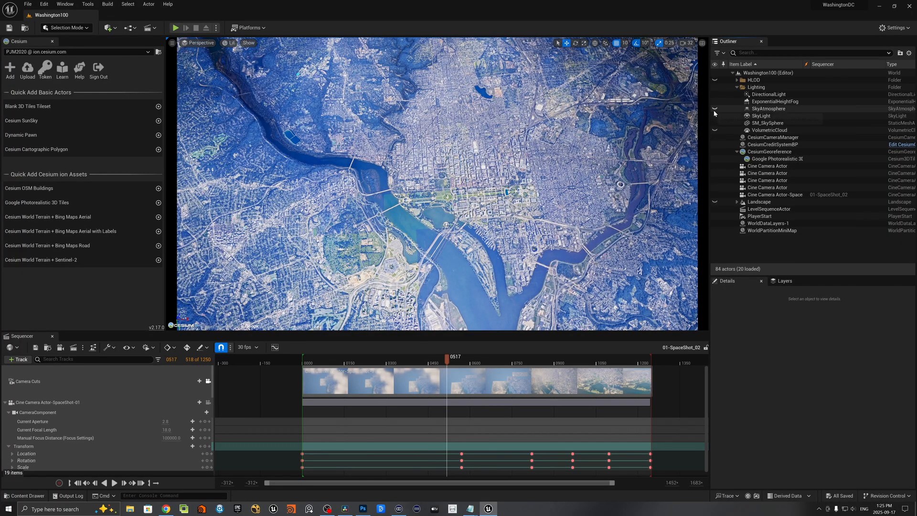
{"action": "left_click", "coordinate": [714, 109]}
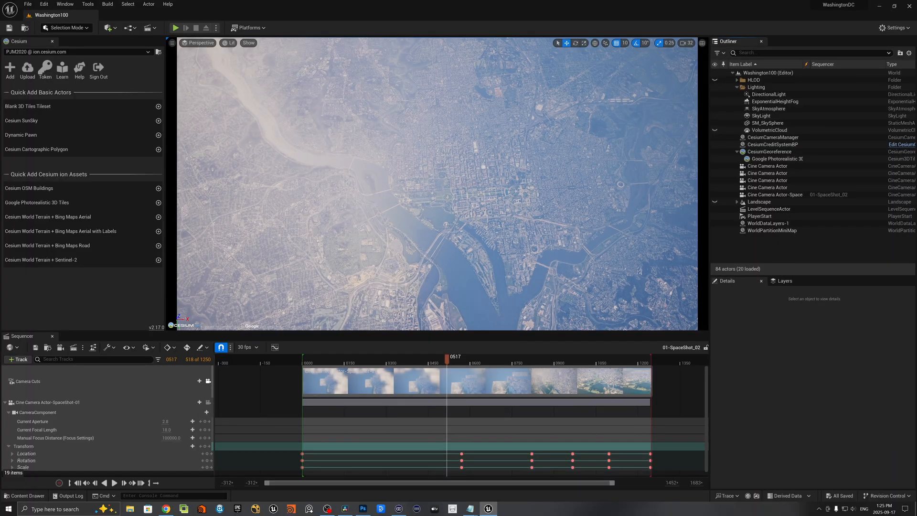
{"action": "mouse_move", "coordinate": [631, 228]}
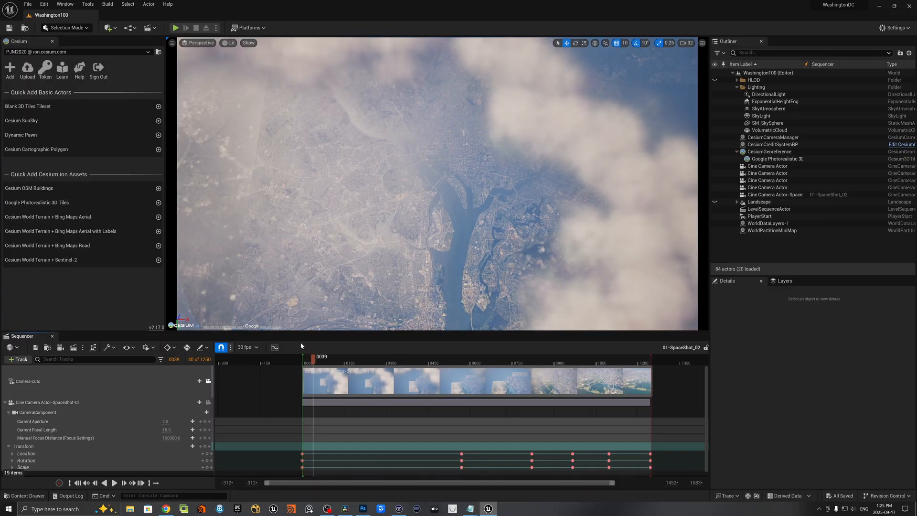
- Play, pause and resume the 01-SpaceShot_02 flyover preview in Sequencer, then stop it
{"action": "left_click", "coordinate": [114, 482]}
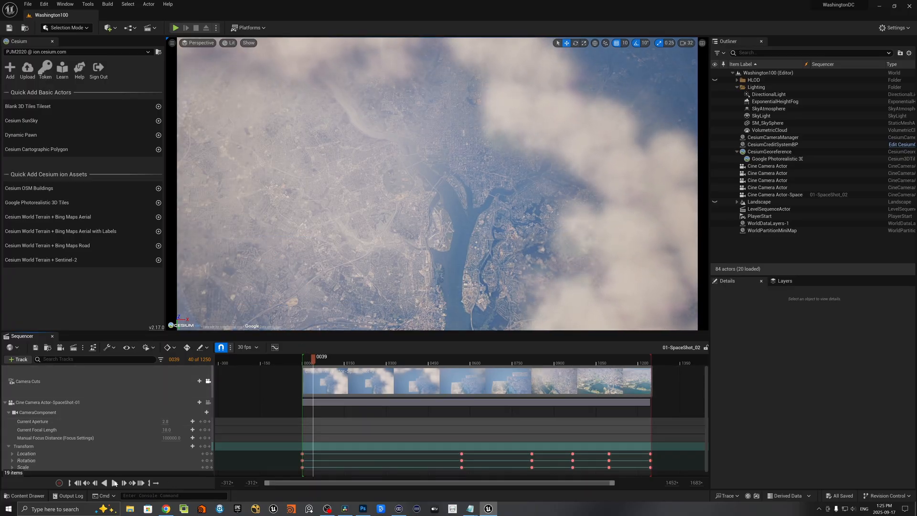
{"action": "left_click", "coordinate": [114, 482]}
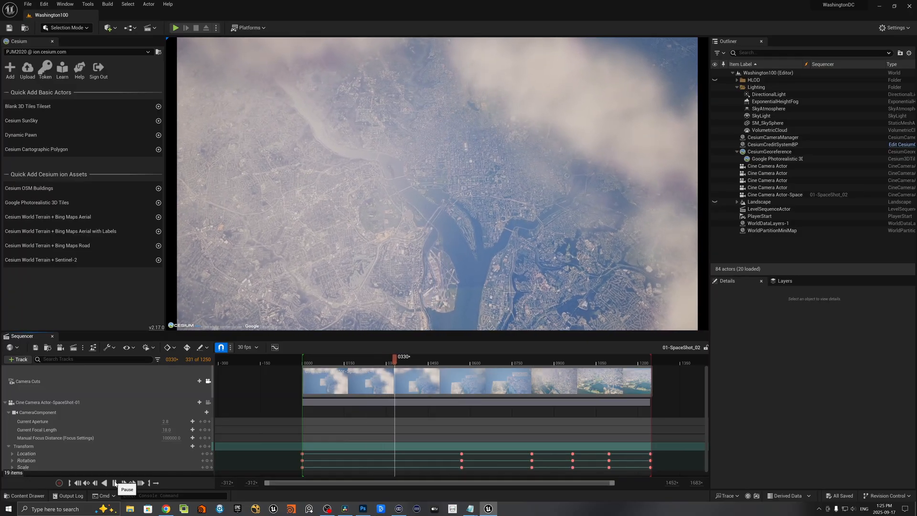
{"action": "left_click", "coordinate": [113, 482]}
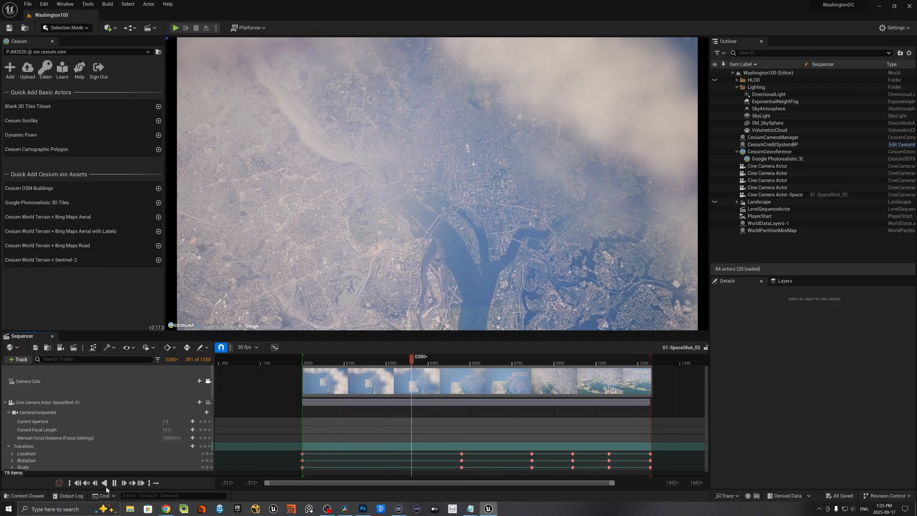
{"action": "left_click", "coordinate": [114, 482]}
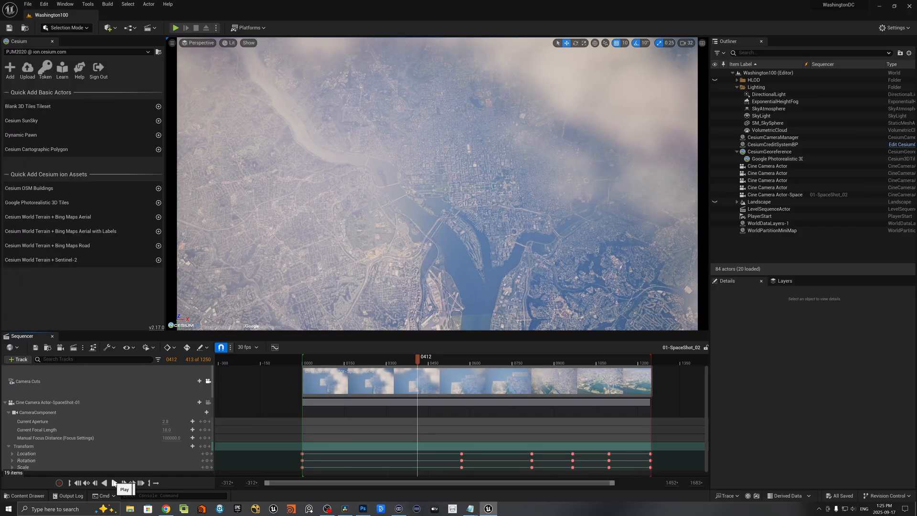
{"action": "left_click", "coordinate": [114, 482]}
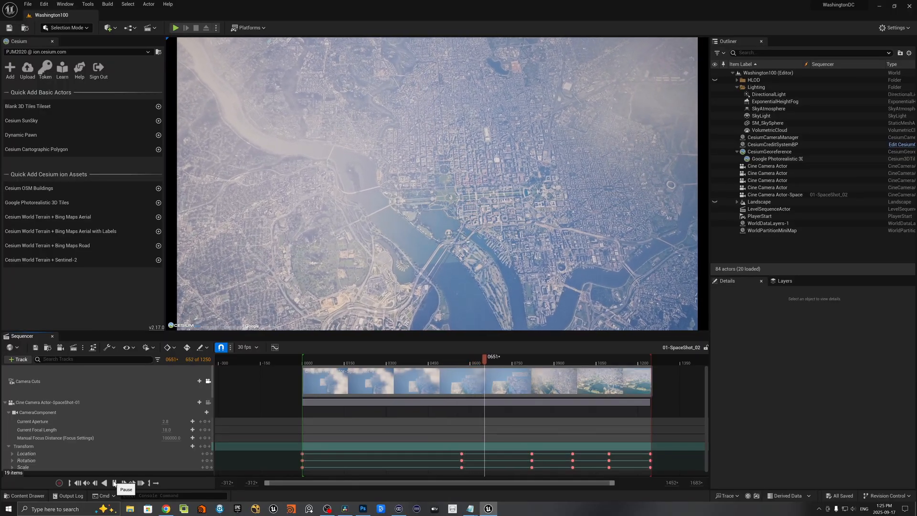
{"action": "left_click", "coordinate": [113, 482]}
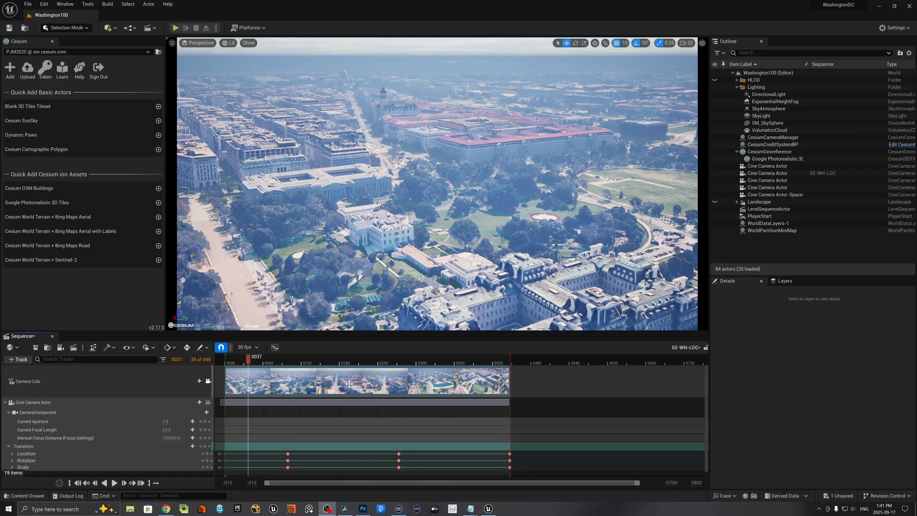
{"action": "mouse_move", "coordinate": [400, 200]}
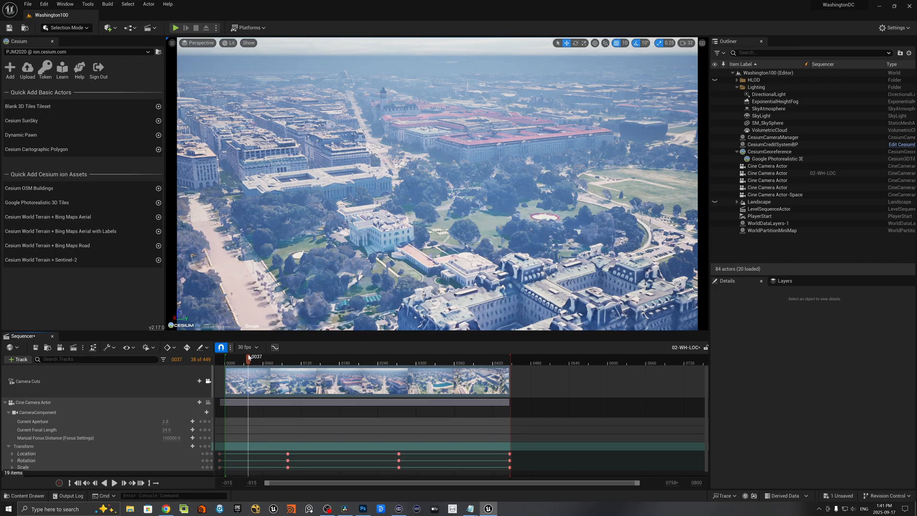
{"action": "left_click", "coordinate": [114, 483]}
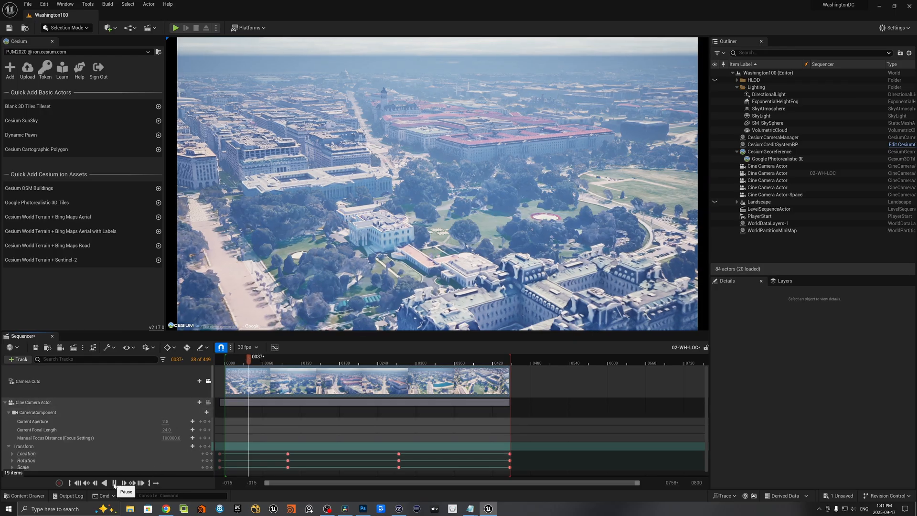
{"action": "left_click", "coordinate": [114, 482]}
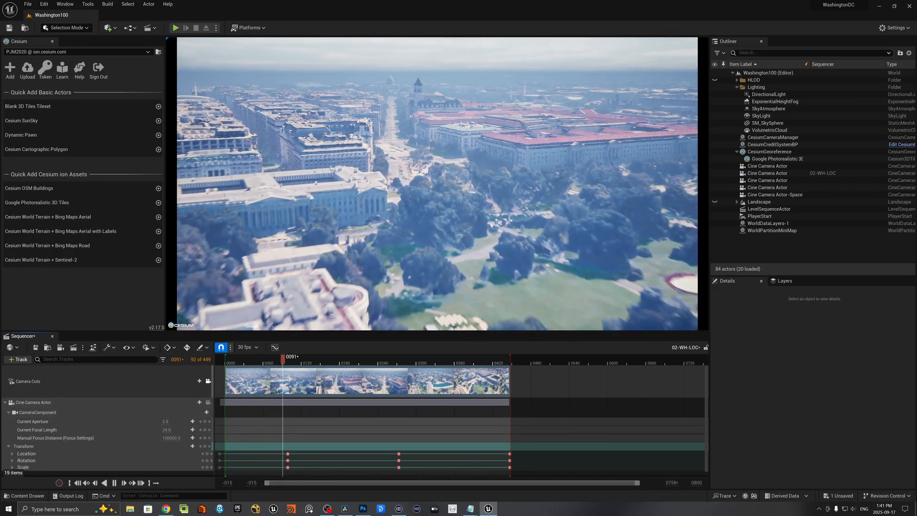
{"action": "left_click", "coordinate": [325, 355]}
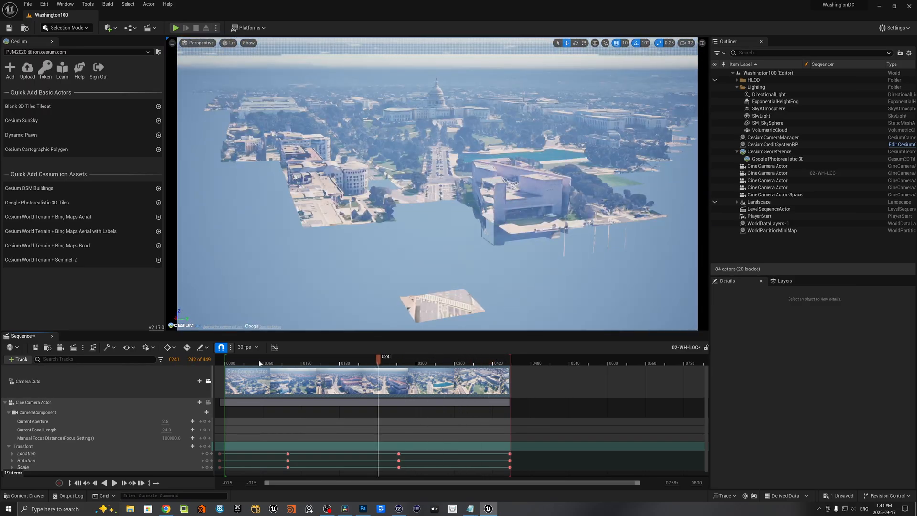
{"action": "left_click", "coordinate": [260, 362]}
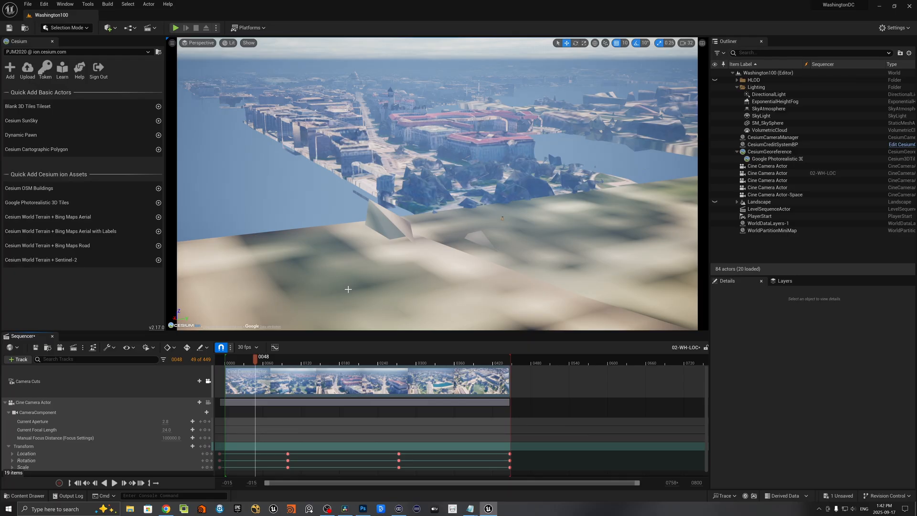
{"action": "mouse_move", "coordinate": [357, 301]}
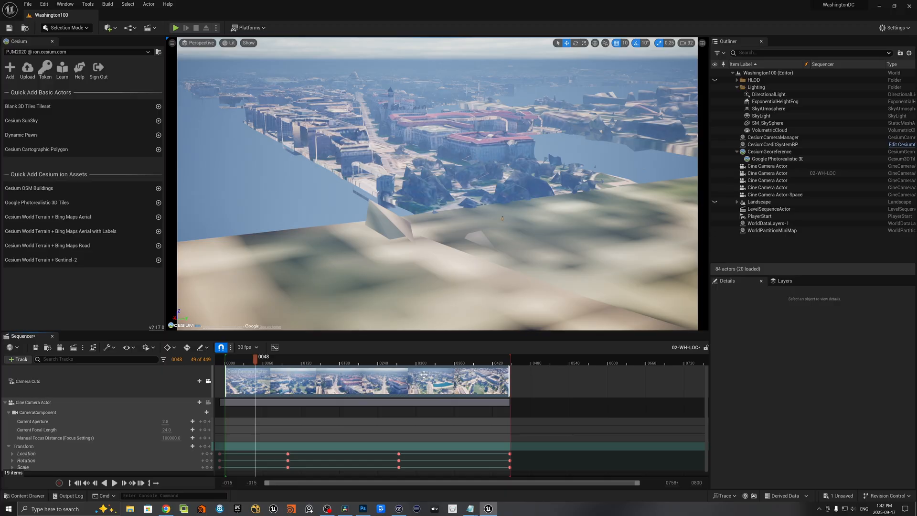
{"action": "mouse_move", "coordinate": [393, 385]}
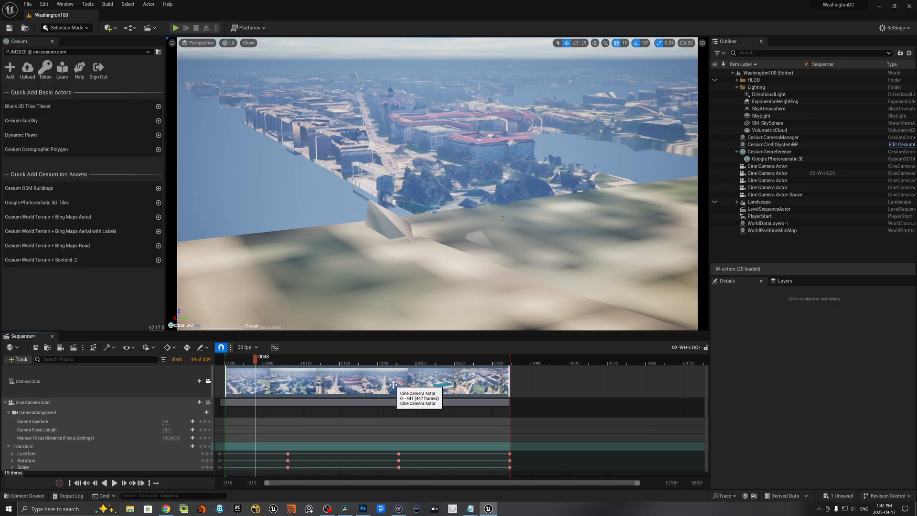
{"action": "mouse_move", "coordinate": [283, 366]}
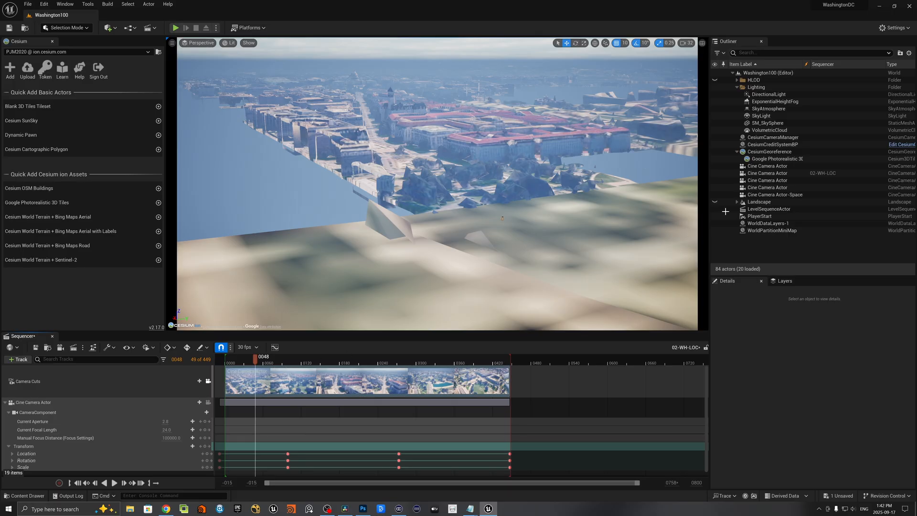
- Set the Google Photorealistic 3D Tiles' Maximum Screen Space Error to 1.0 via the Details search
{"action": "left_click", "coordinate": [777, 158]}
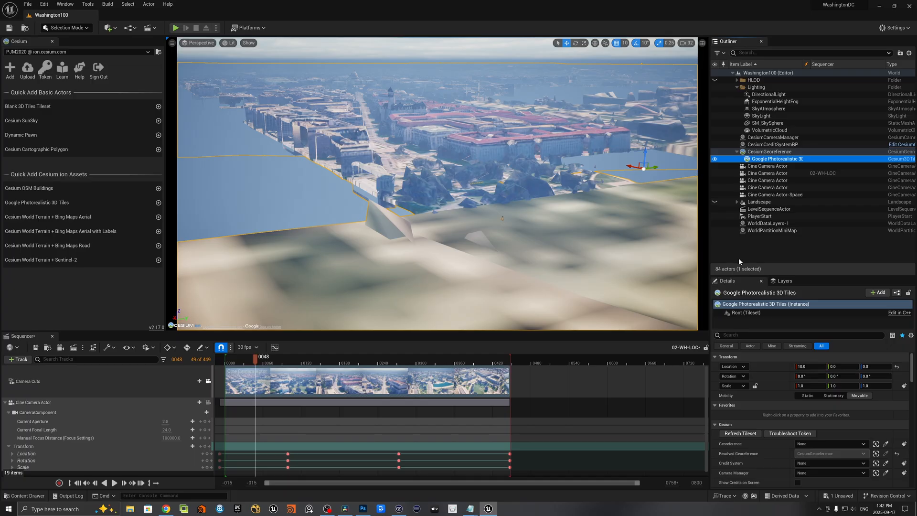
{"action": "left_click", "coordinate": [799, 334]}
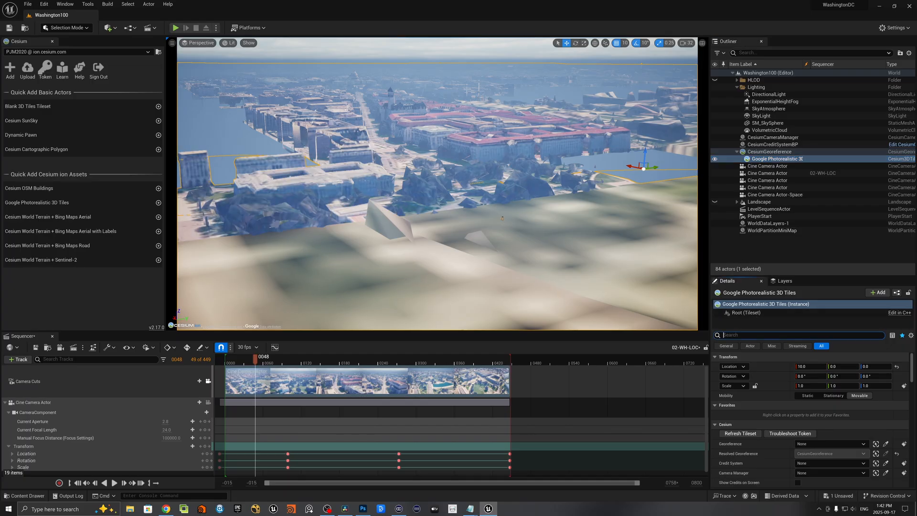
{"action": "type", "text": "maximum"}
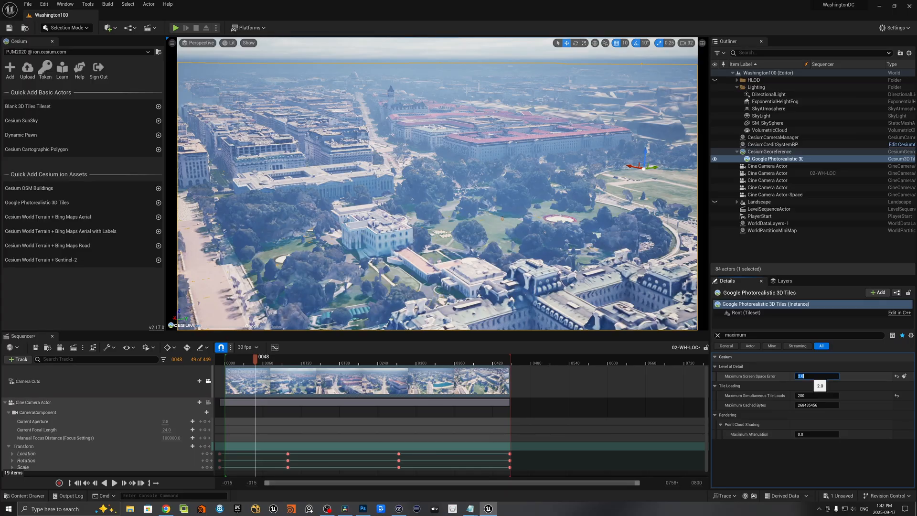
{"action": "type", "text": "1.0"}
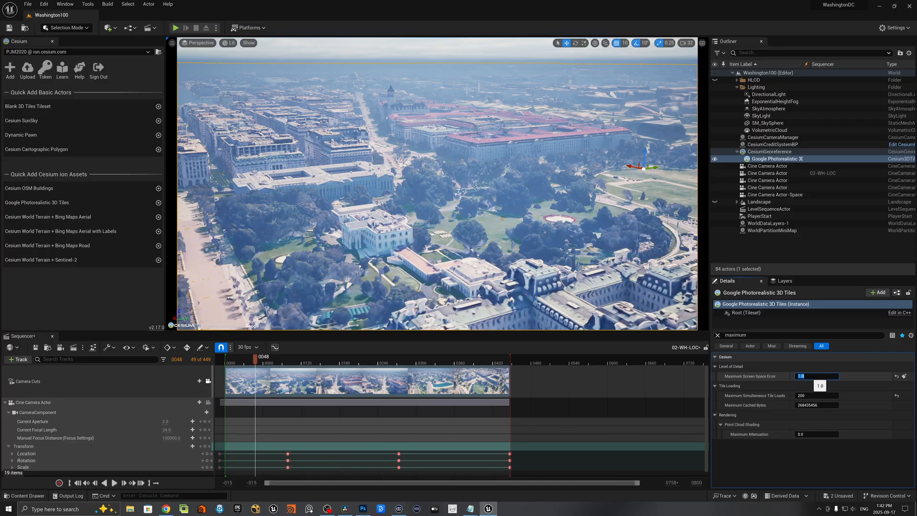
{"action": "mouse_move", "coordinate": [812, 384]}
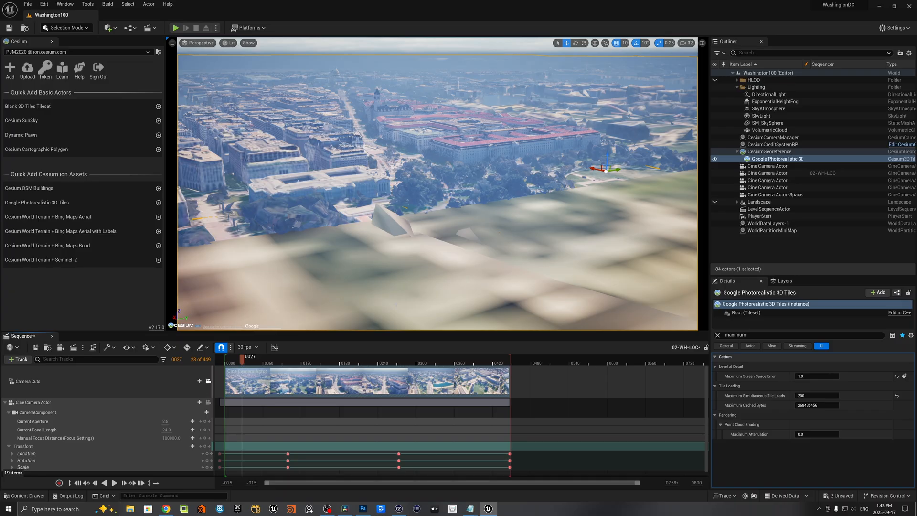
{"action": "mouse_move", "coordinate": [316, 191]}
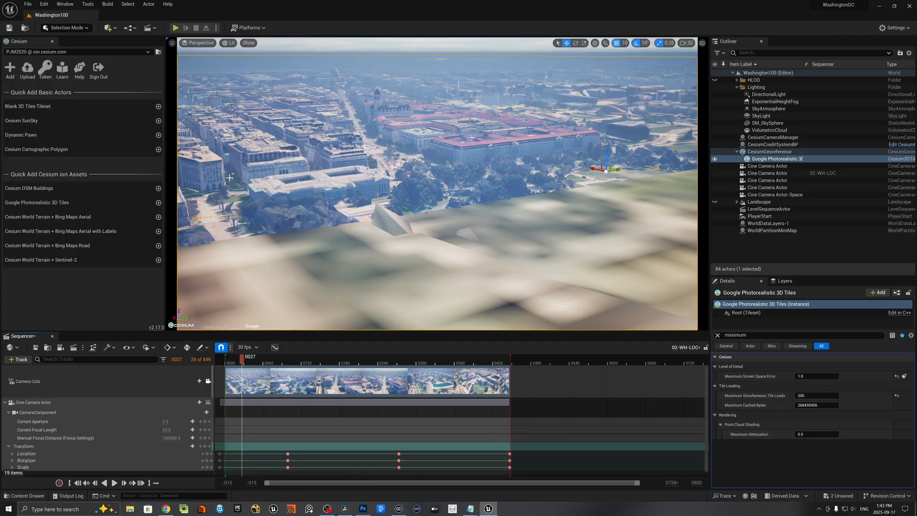
{"action": "mouse_move", "coordinate": [643, 116]}
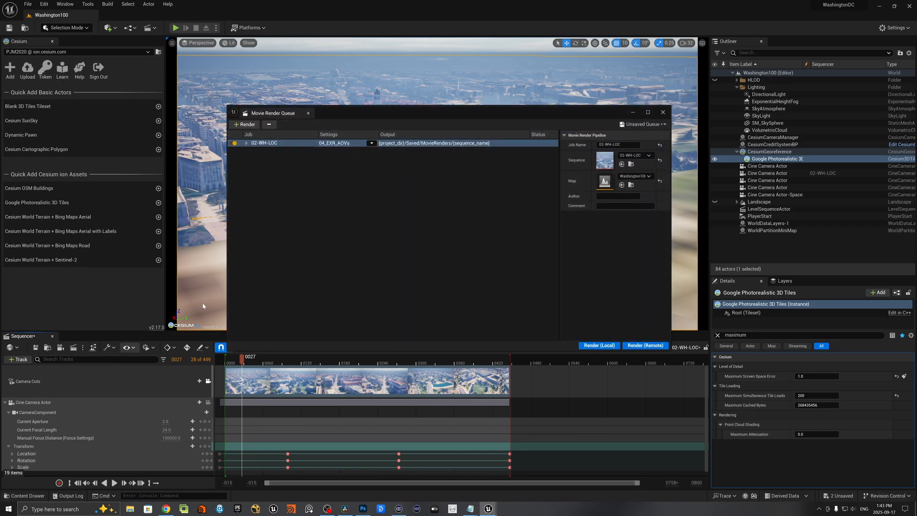
{"action": "mouse_move", "coordinate": [270, 138]}
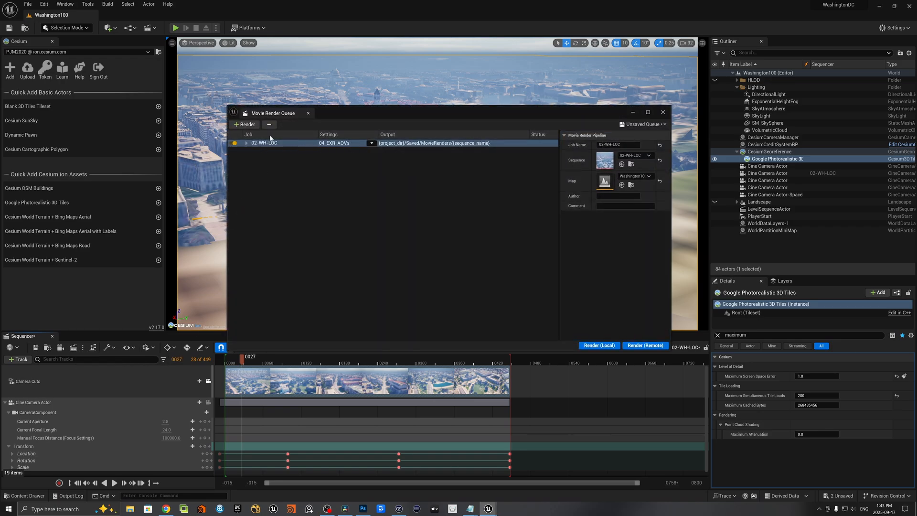
{"action": "left_click", "coordinate": [371, 144]}
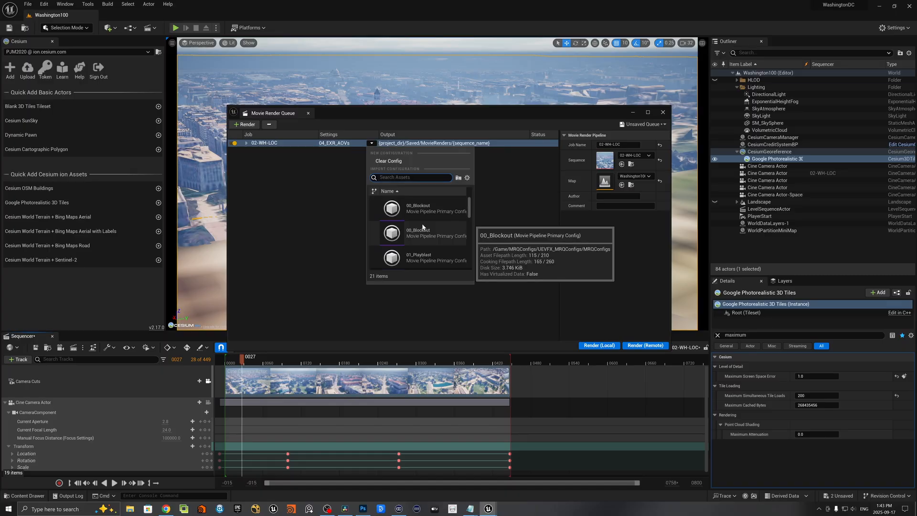
{"action": "mouse_move", "coordinate": [426, 210]}
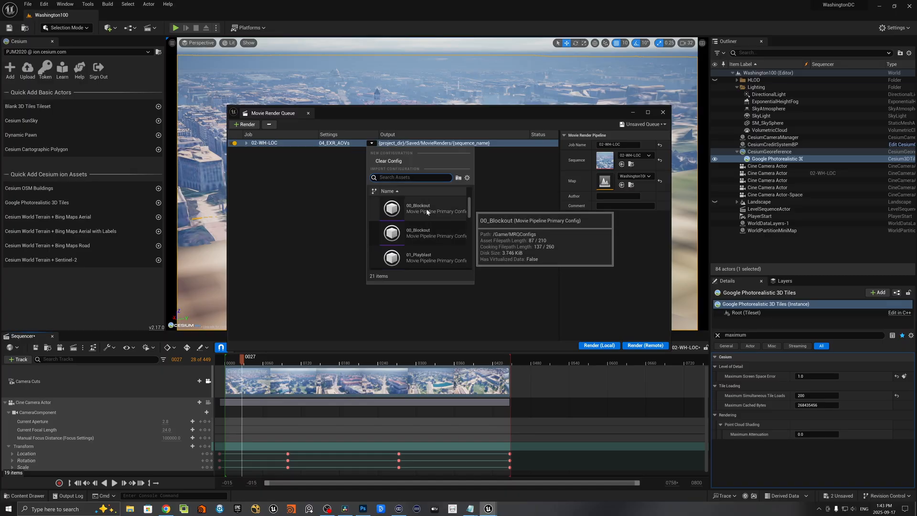
{"action": "scroll", "scroll_direction": "down", "scroll_amount": 3}
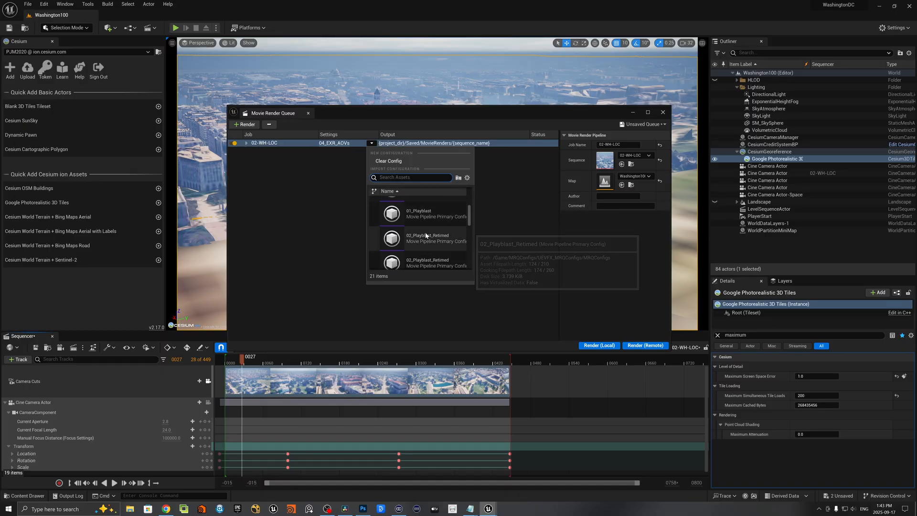
{"action": "scroll", "scroll_direction": "down", "scroll_amount": 3}
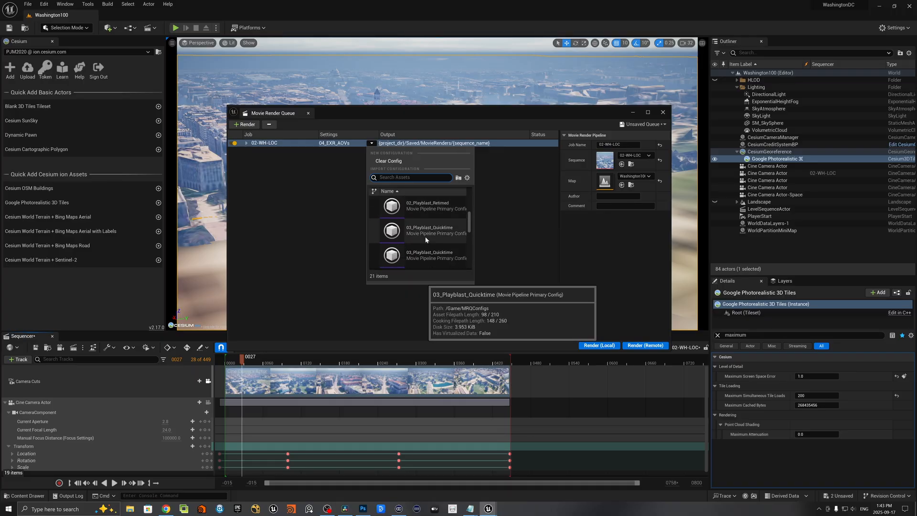
{"action": "scroll", "scroll_direction": "up", "scroll_amount": 3}
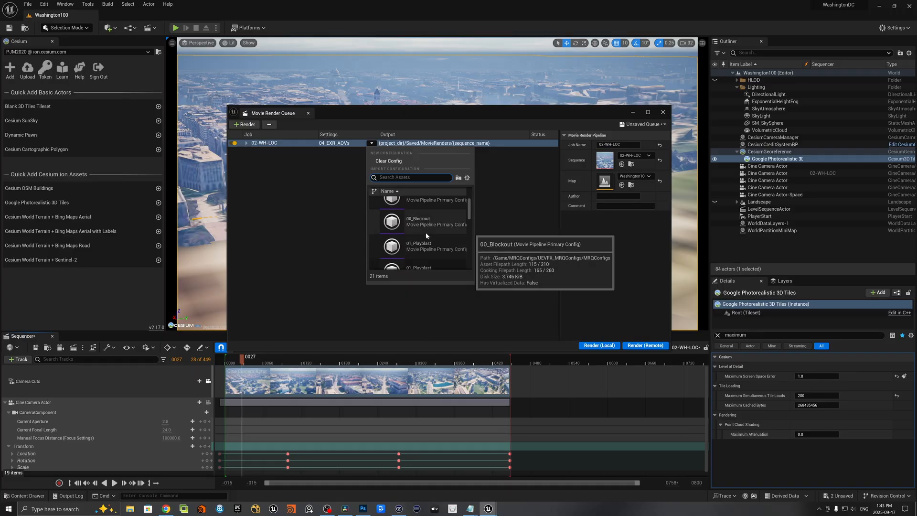
{"action": "scroll", "scroll_direction": "down", "scroll_amount": 3}
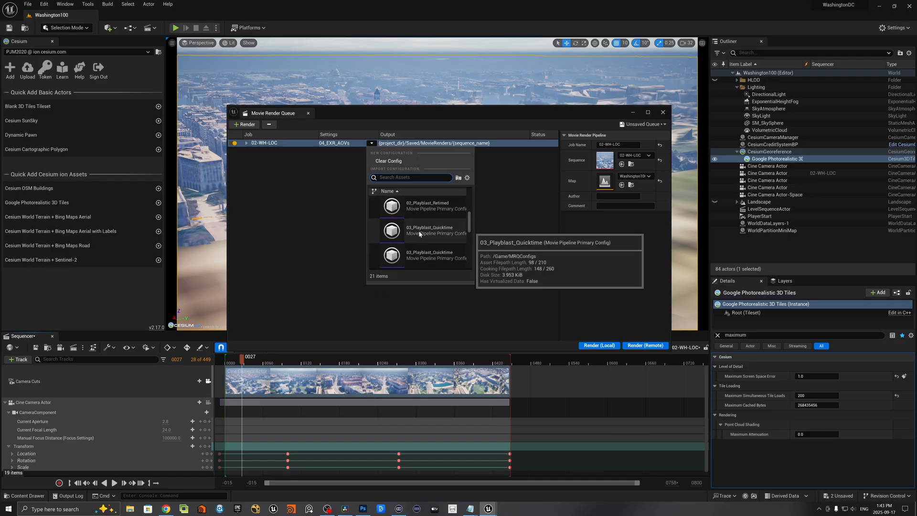
{"action": "scroll", "scroll_direction": "down", "scroll_amount": 3}
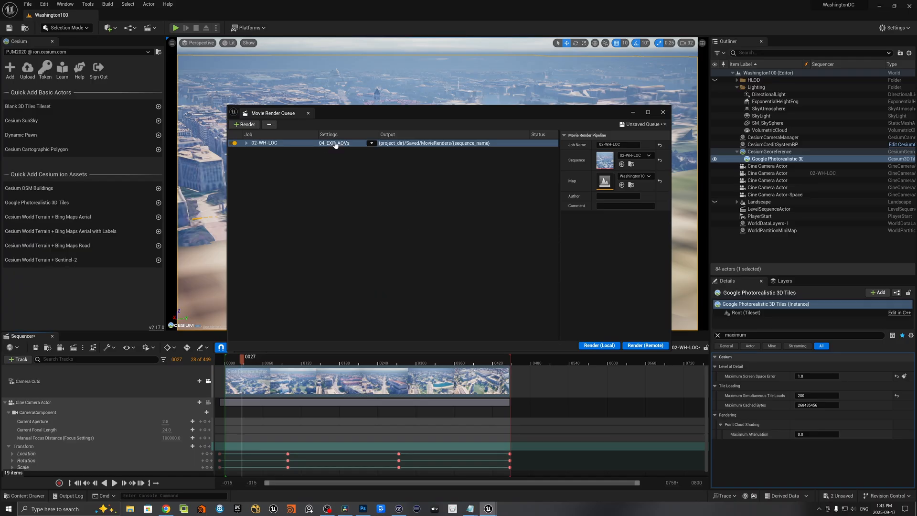
- Review the job's 04_EXR_AOVs settings: EXR output, console variables, then the anti-aliasing warm-up options
{"action": "left_click", "coordinate": [334, 143]}
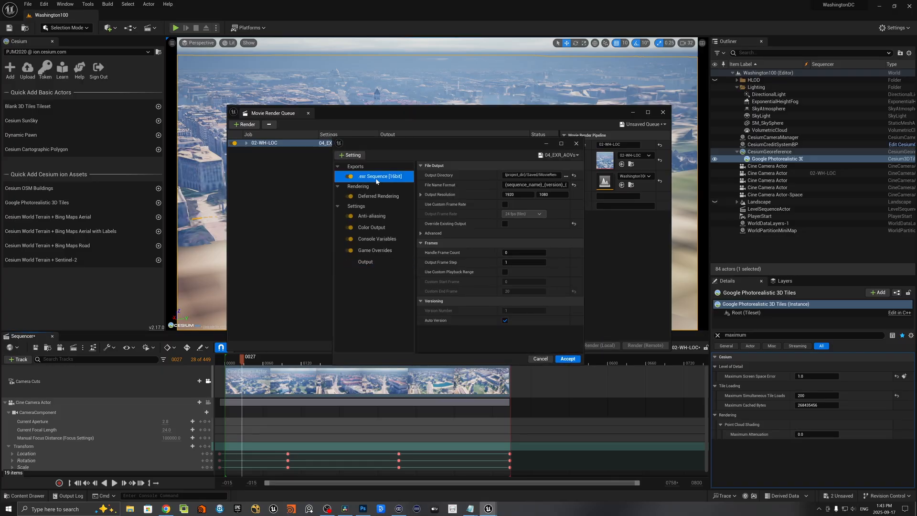
{"action": "left_click", "coordinate": [380, 175]}
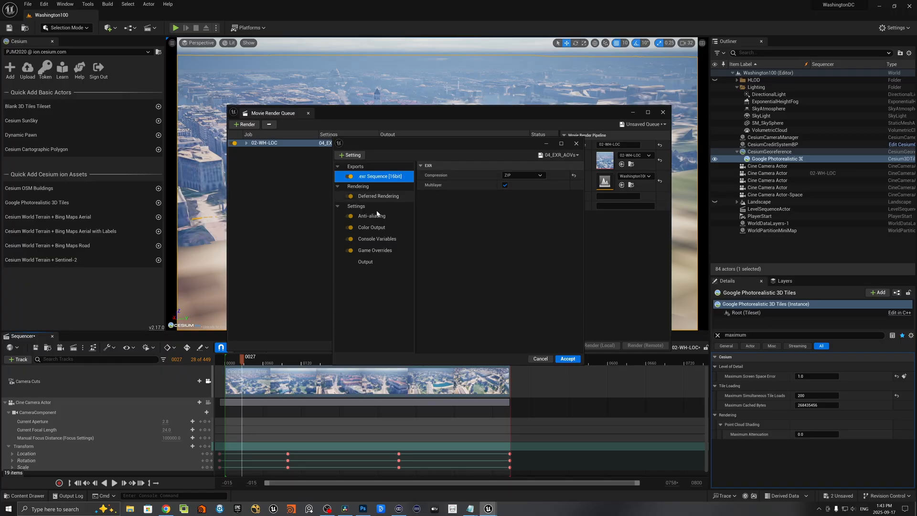
{"action": "left_click", "coordinate": [377, 239]}
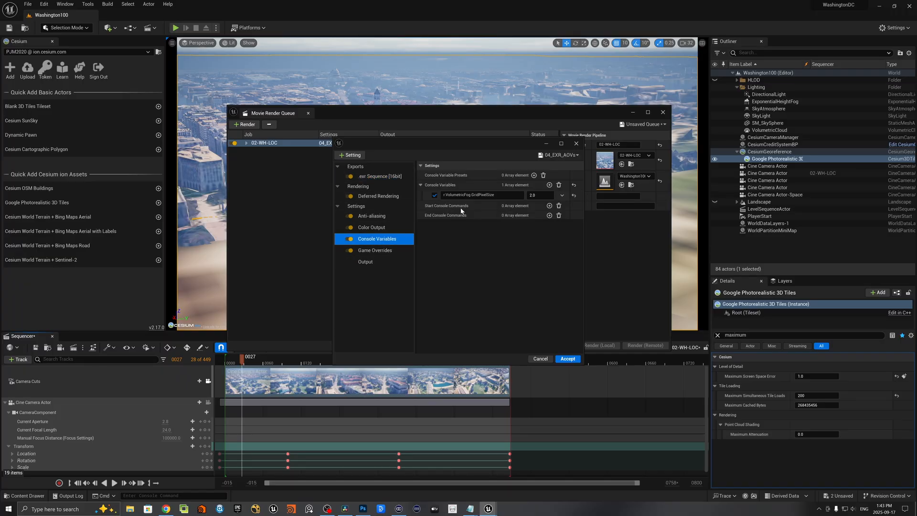
{"action": "mouse_move", "coordinate": [374, 250]}
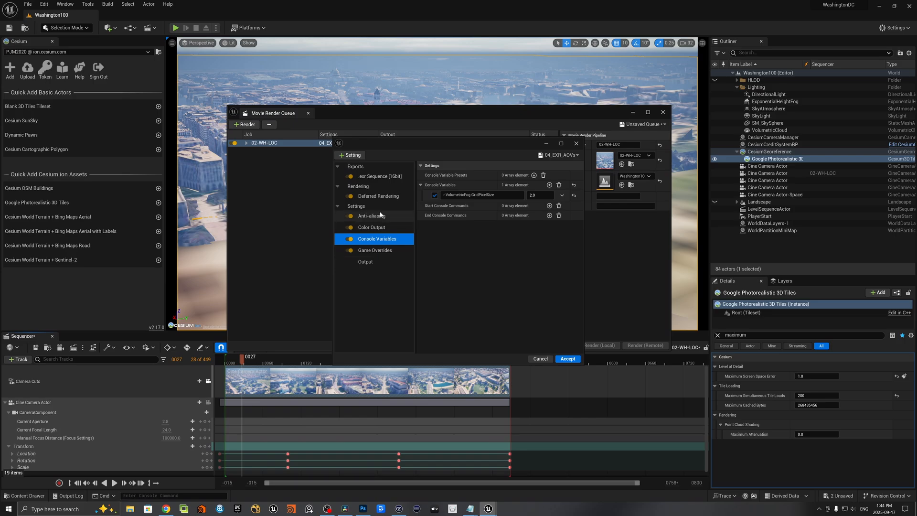
{"action": "mouse_move", "coordinate": [399, 221]}
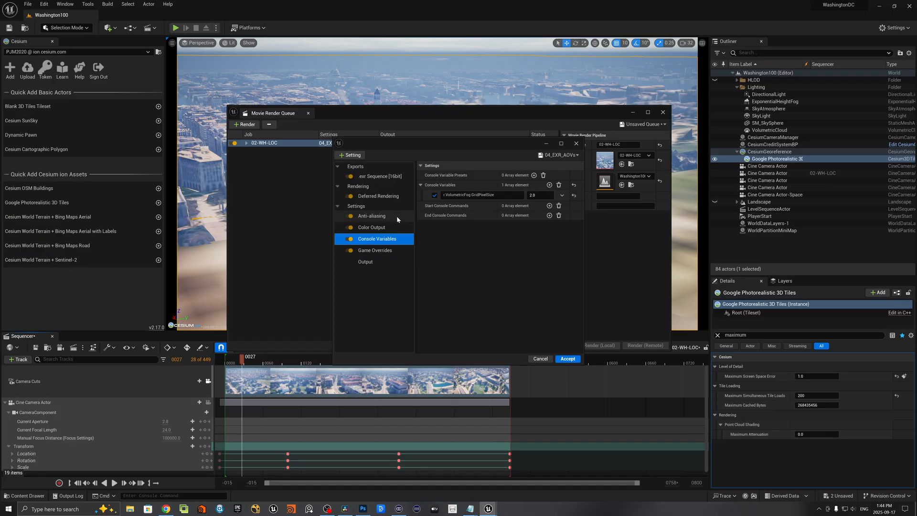
{"action": "mouse_move", "coordinate": [370, 223]}
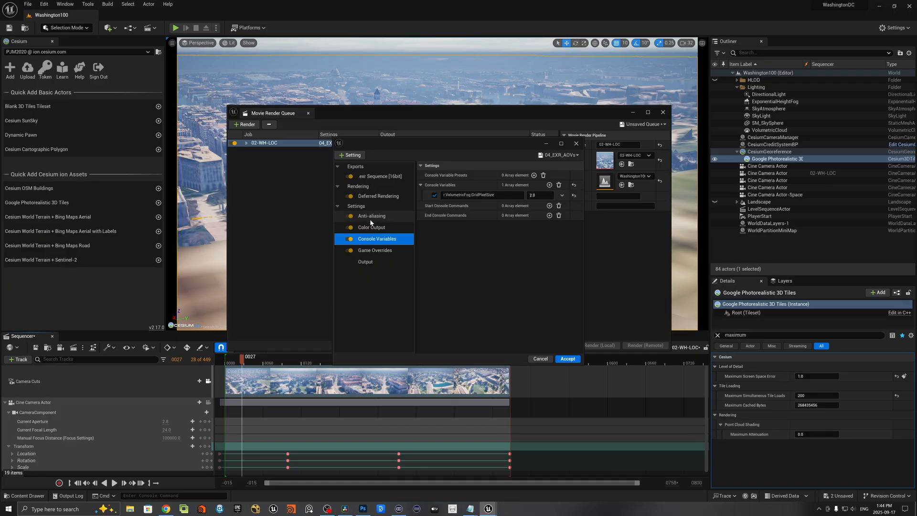
{"action": "left_click", "coordinate": [372, 216]}
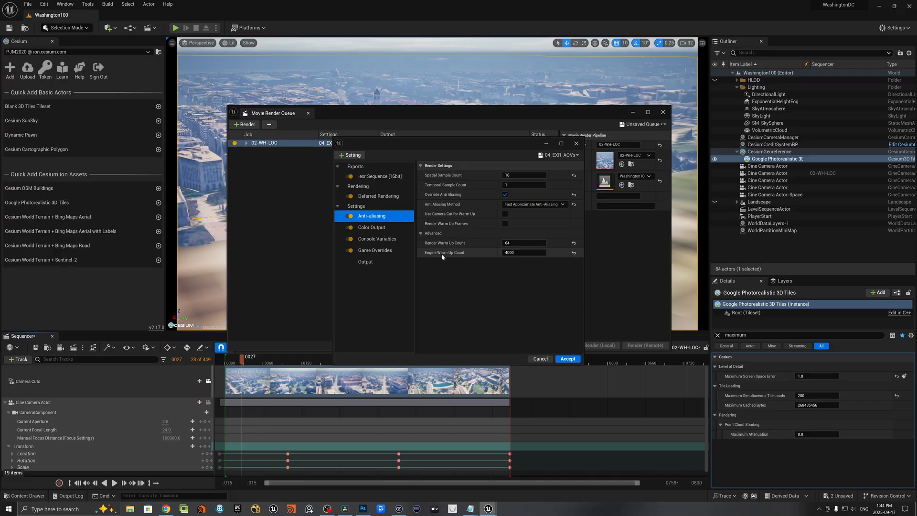
{"action": "mouse_move", "coordinate": [470, 255]}
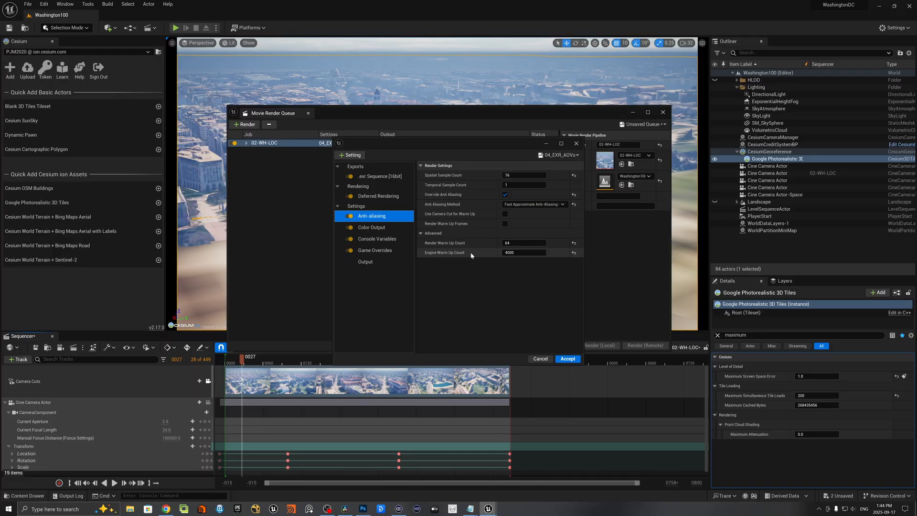
{"action": "mouse_move", "coordinate": [474, 254]}
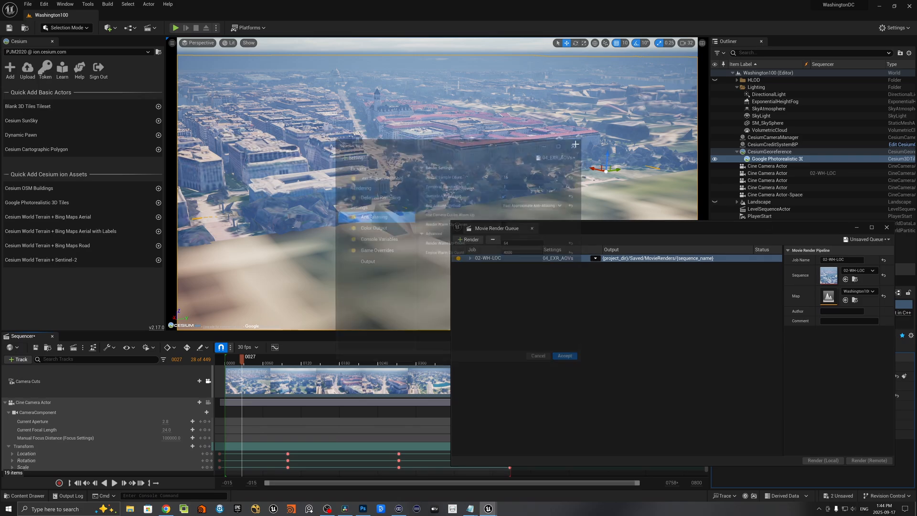
- Replace the 02-WH-LOC job's Engine Warm Up Count with 6000 and accept the settings
{"action": "left_click", "coordinate": [564, 355]}
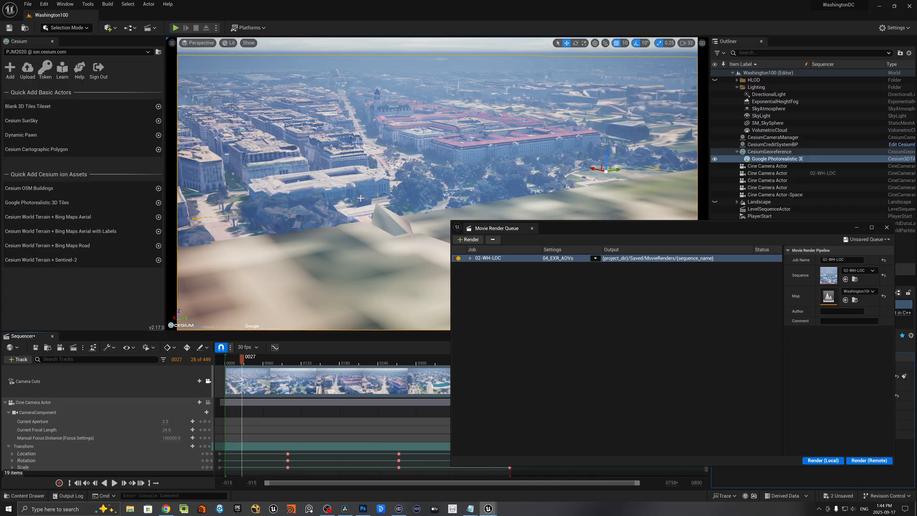
{"action": "mouse_move", "coordinate": [469, 59]}
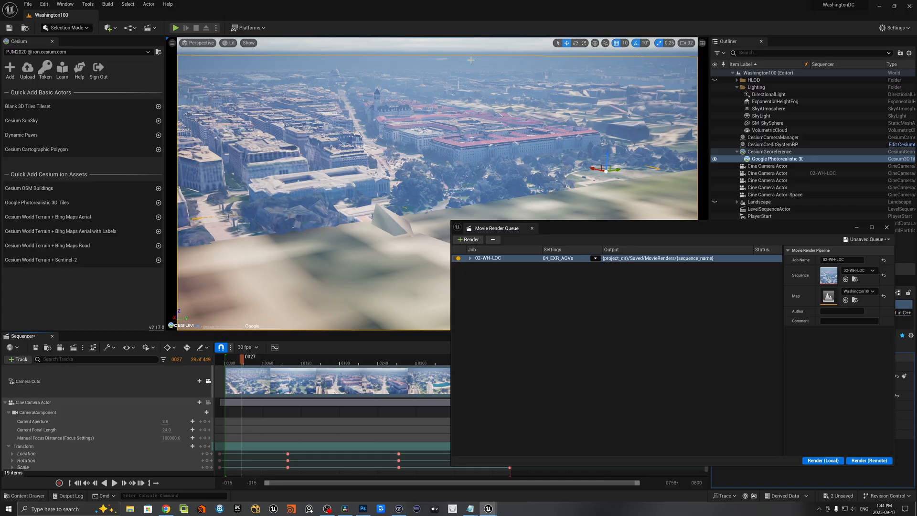
{"action": "mouse_move", "coordinate": [656, 98]}
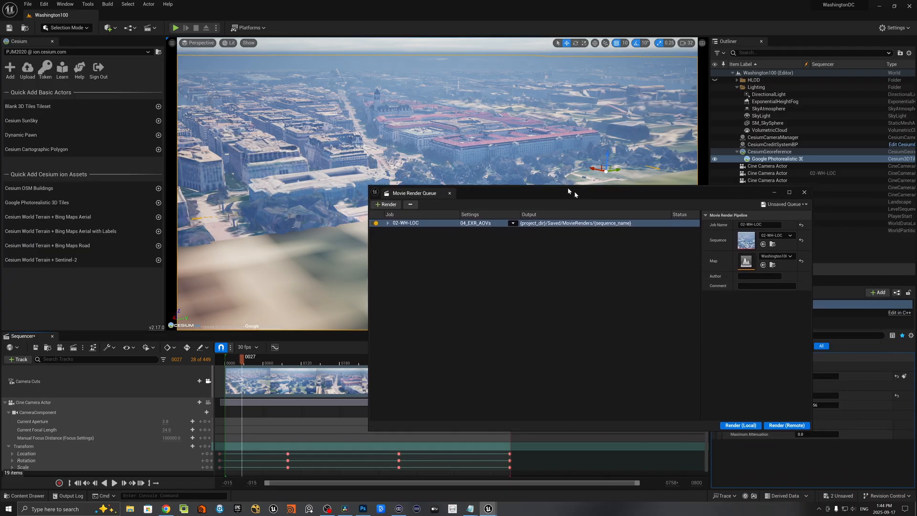
{"action": "left_click", "coordinate": [476, 222]}
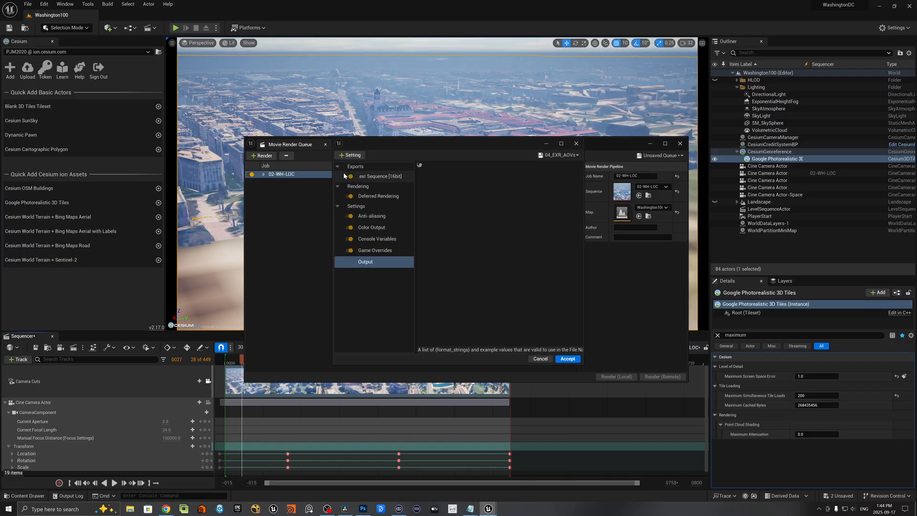
{"action": "left_click", "coordinate": [370, 215]}
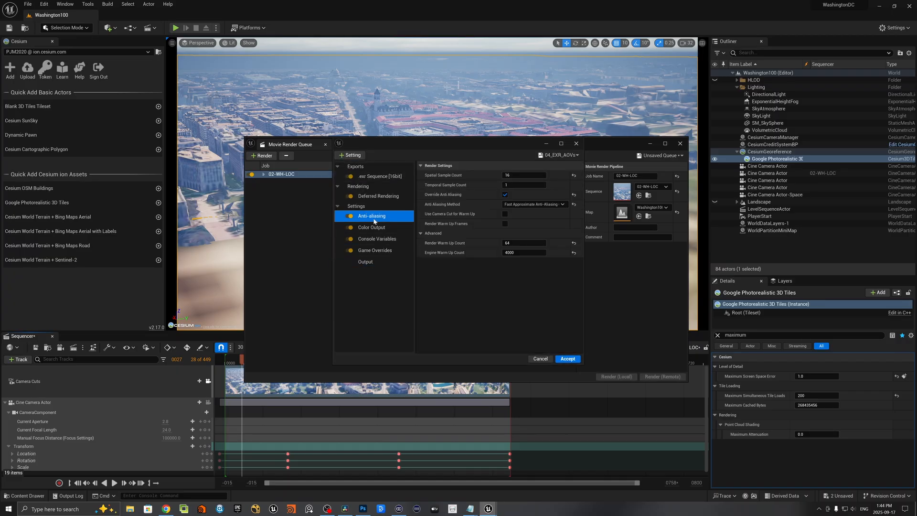
{"action": "triple_click", "coordinate": [523, 252]}
{"action": "type", "text": "6000"}
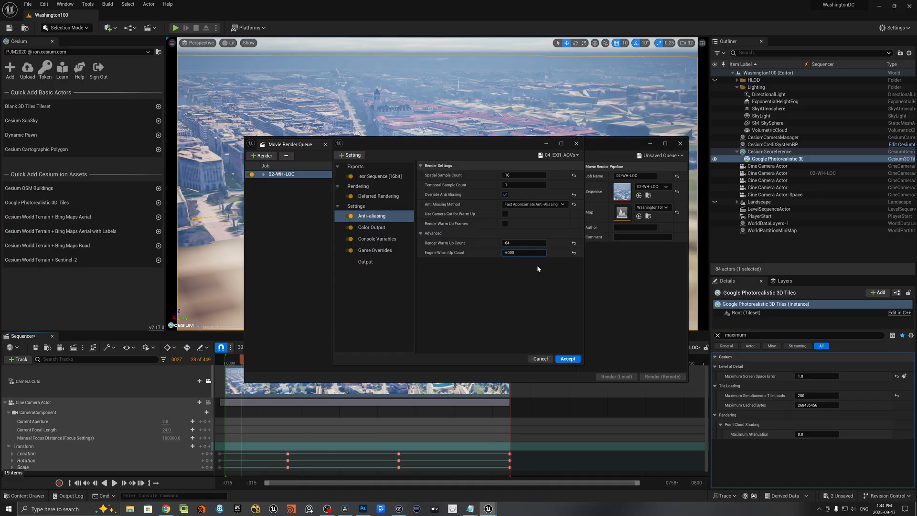
{"action": "mouse_move", "coordinate": [515, 269]}
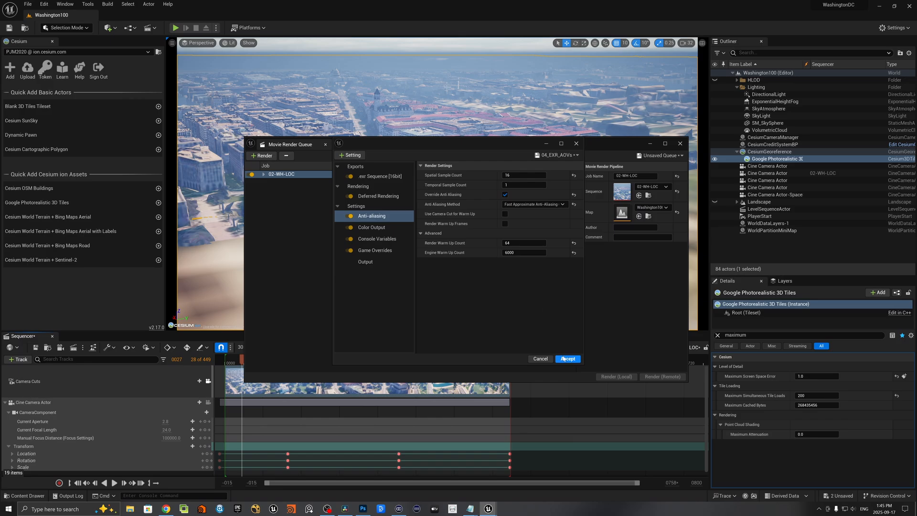
{"action": "left_click", "coordinate": [567, 358]}
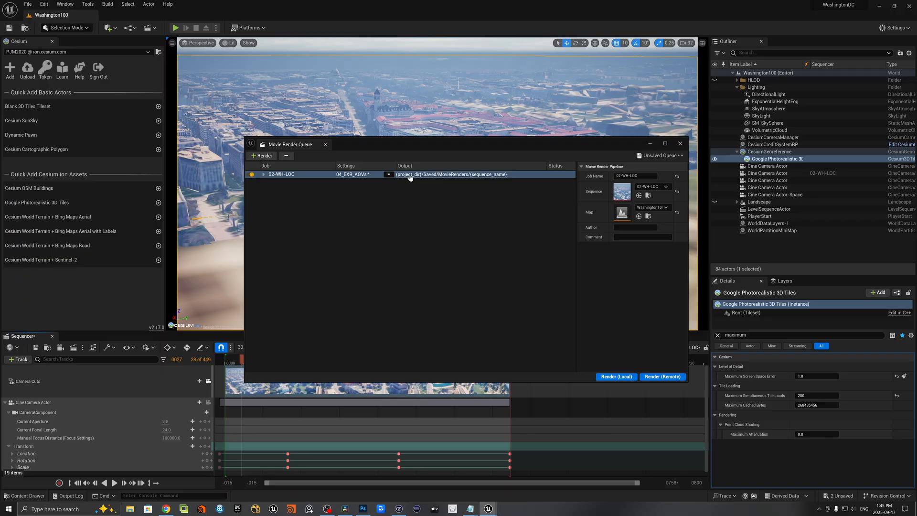
- Reopen the job's render settings to confirm the change and close them again
{"action": "left_click", "coordinate": [358, 174]}
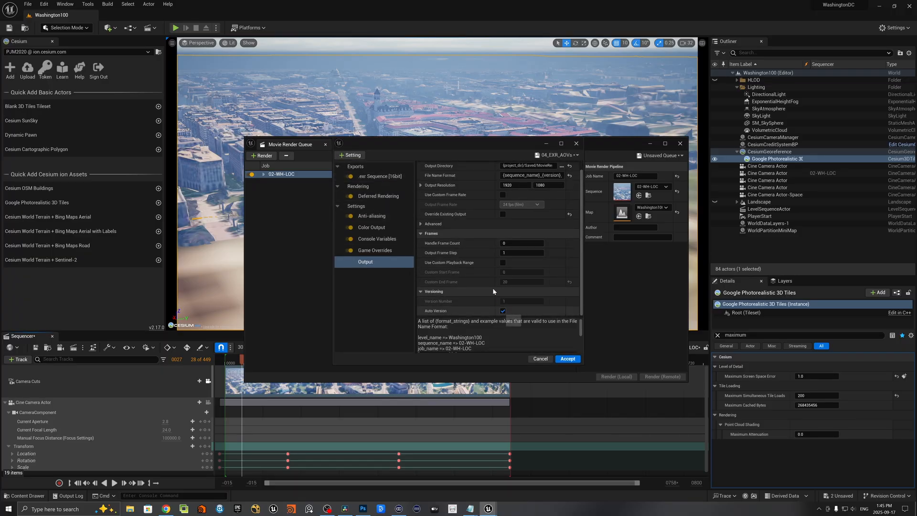
{"action": "left_click", "coordinate": [566, 358]}
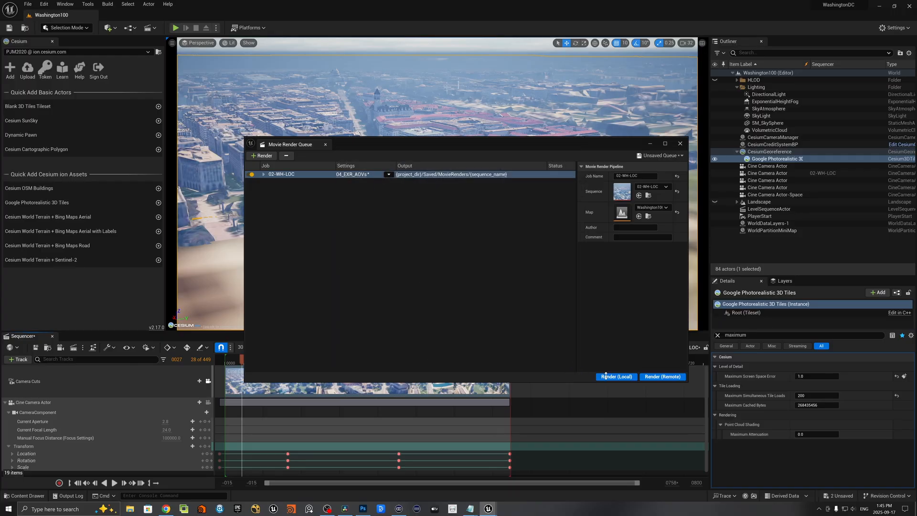
- Start a local Movie Render Queue render of the 02-WH-LOC sequence
{"action": "left_click", "coordinate": [615, 377]}
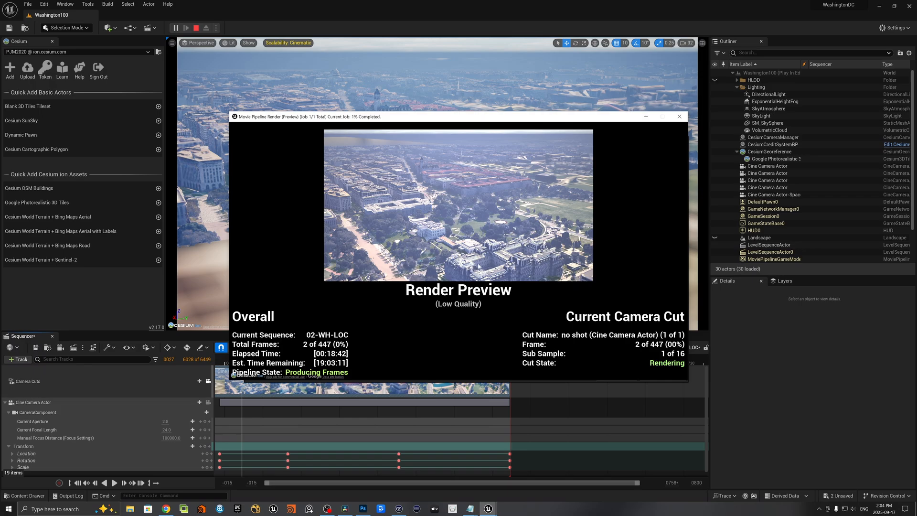
{"action": "mouse_move", "coordinate": [475, 158]}
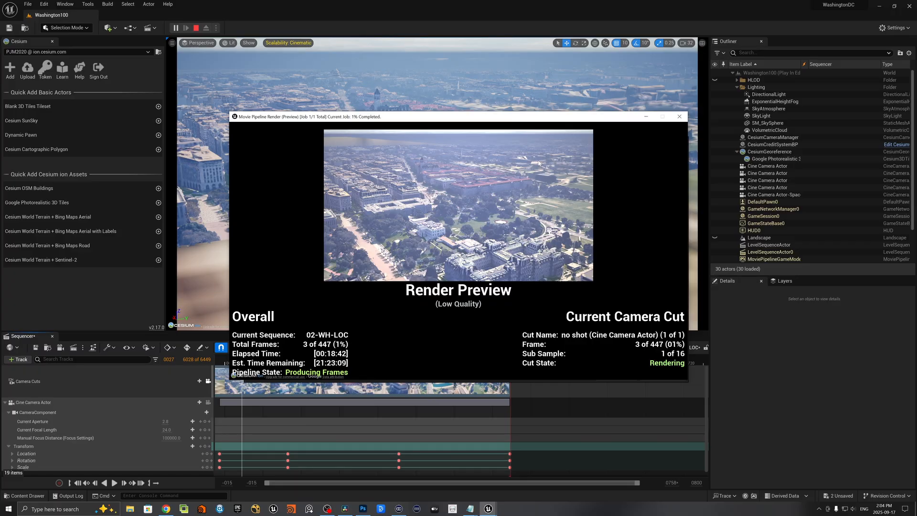
{"action": "mouse_move", "coordinate": [372, 138]}
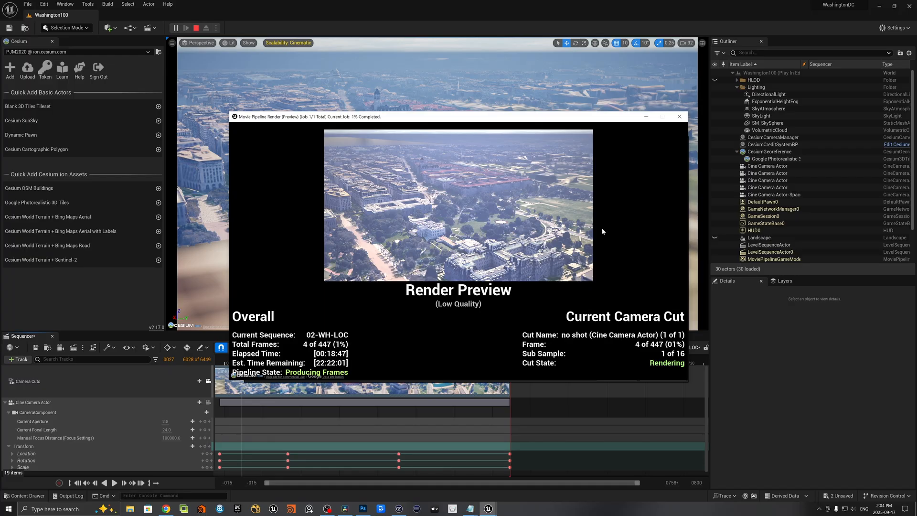
{"action": "mouse_move", "coordinate": [564, 184]}
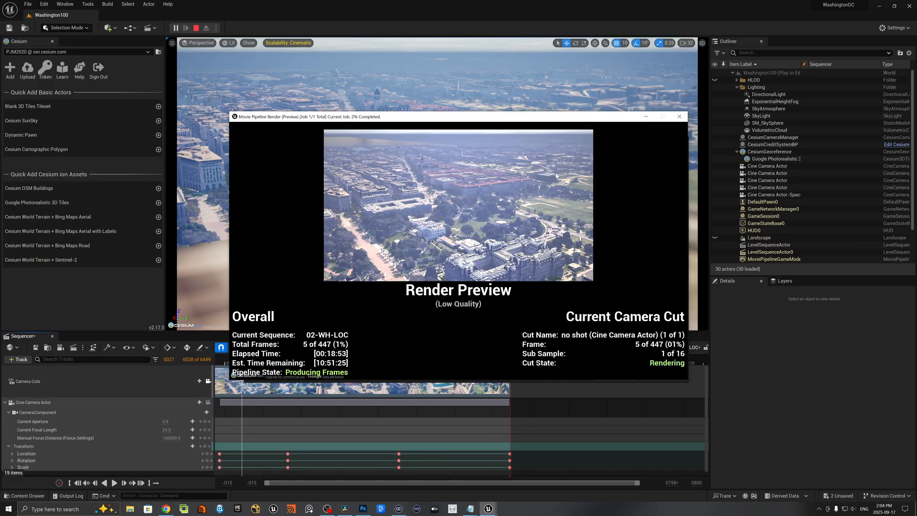
{"action": "mouse_move", "coordinate": [586, 175]}
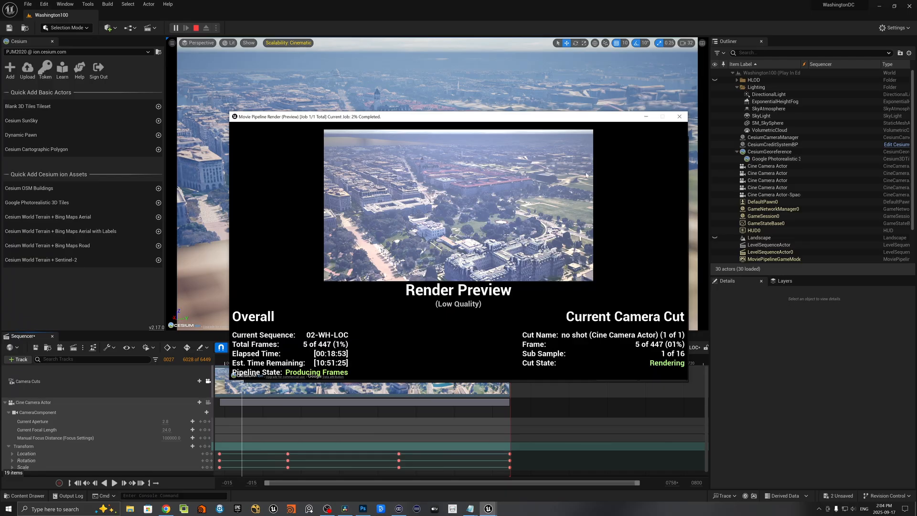
{"action": "mouse_move", "coordinate": [493, 152]}
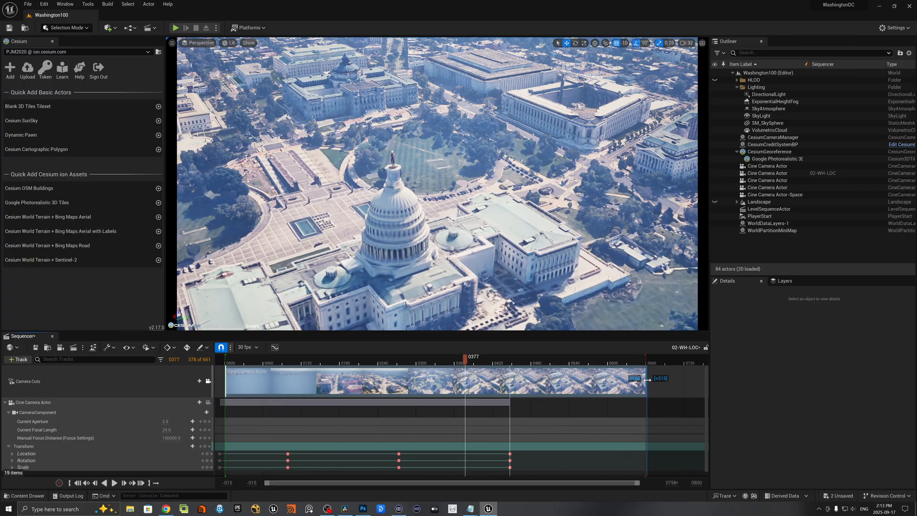
- Scrub the Sequencer playhead to around frame 448 at the camera's final keyframe
{"action": "left_click", "coordinate": [510, 357]}
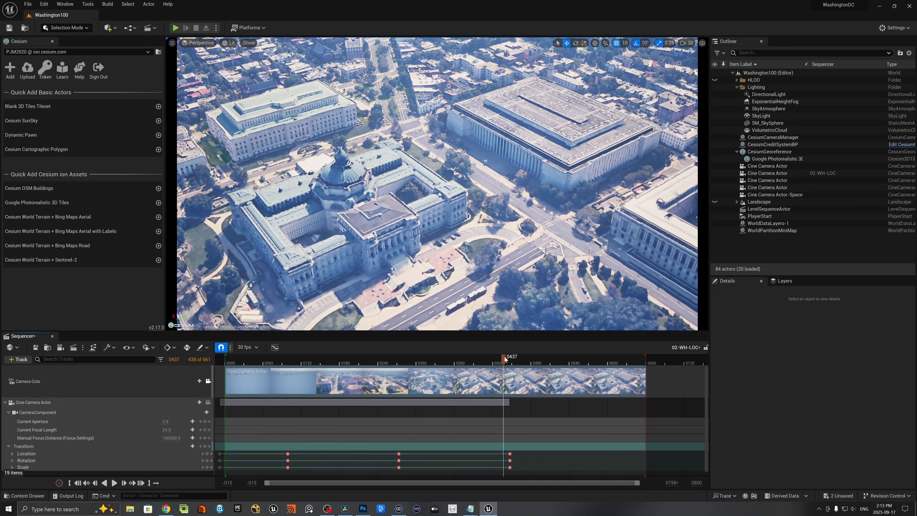
{"action": "mouse_move", "coordinate": [418, 358]}
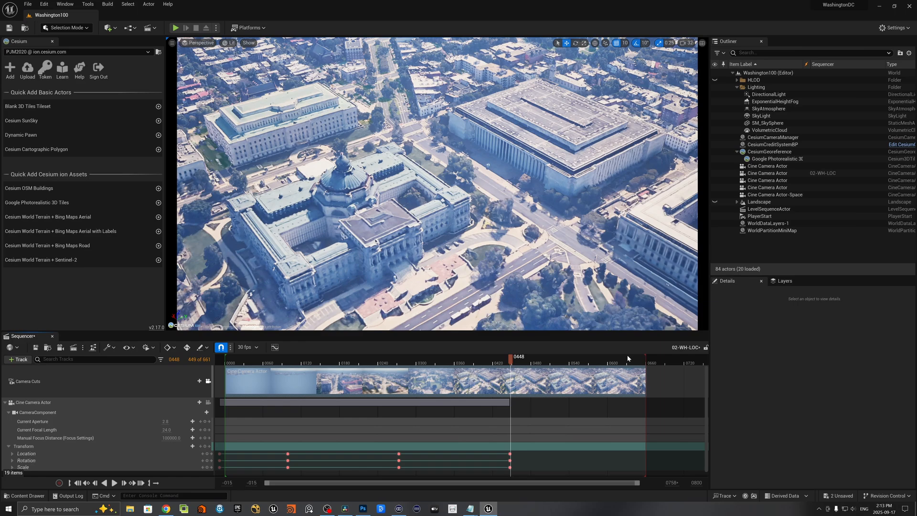
{"action": "mouse_move", "coordinate": [624, 366]}
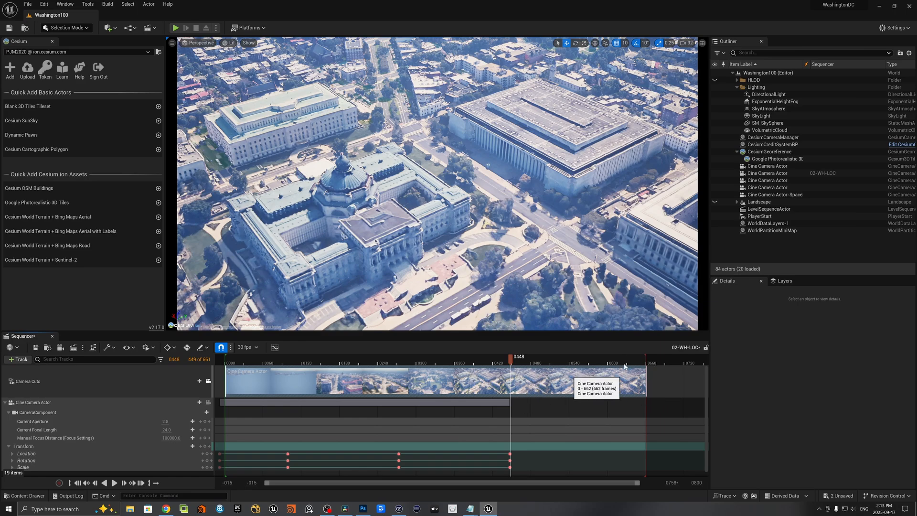
{"action": "mouse_move", "coordinate": [506, 381]}
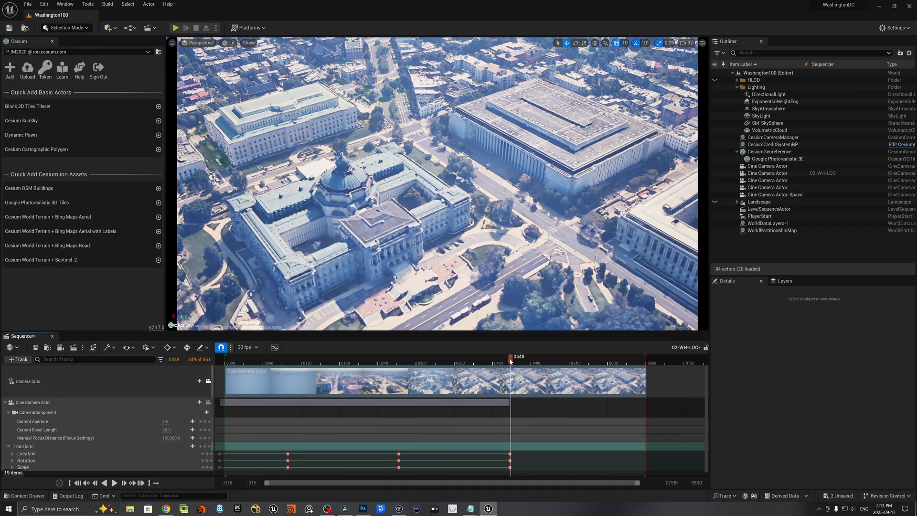
{"action": "mouse_move", "coordinate": [334, 295]}
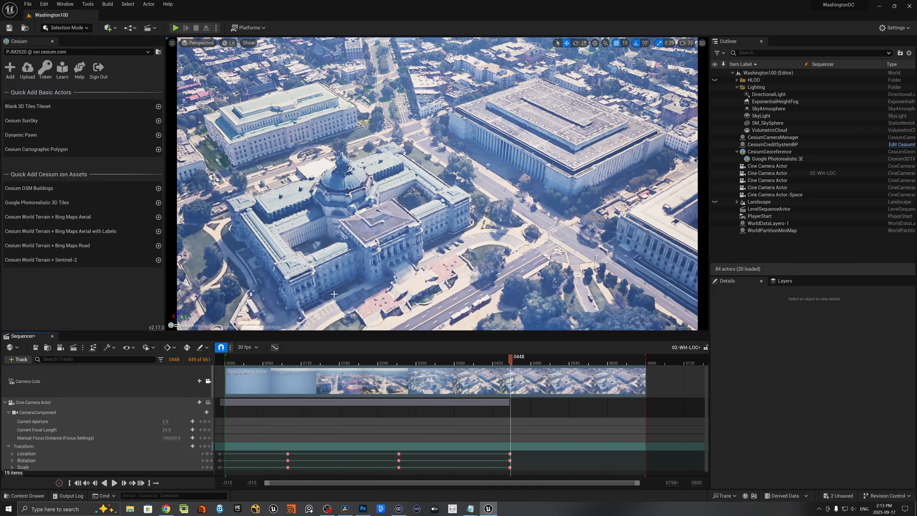